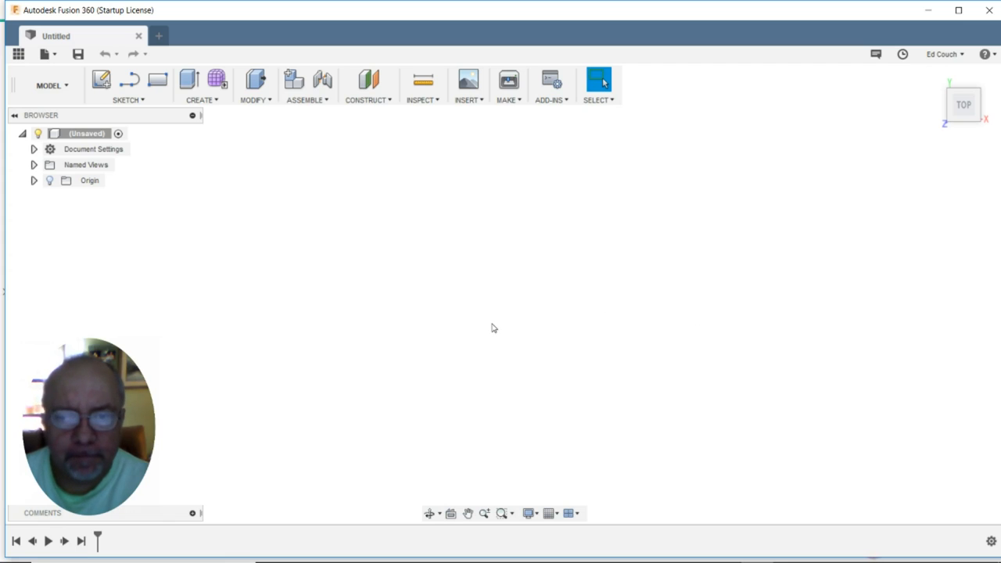
{"action": "mouse_move", "coordinate": [525, 401]}
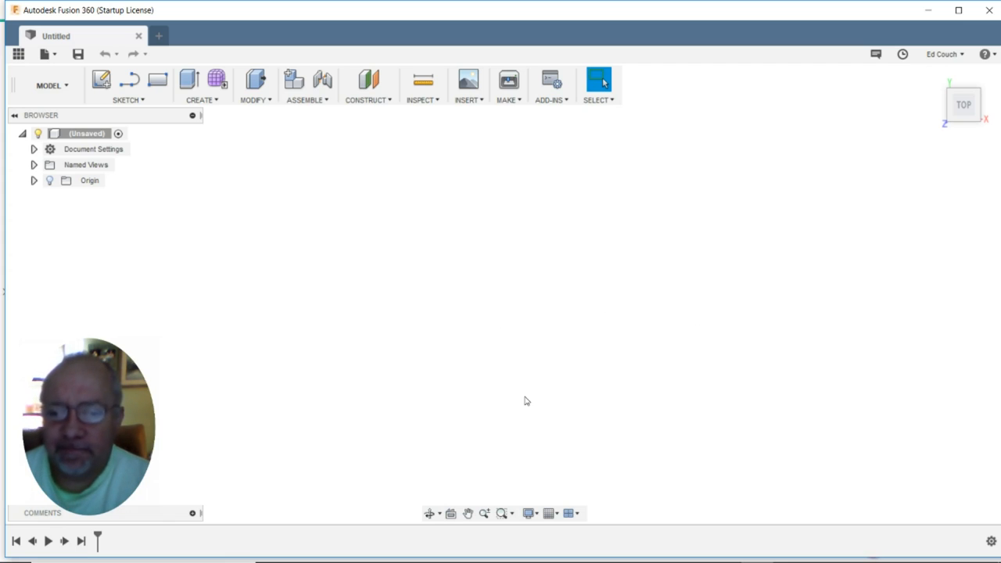
{"action": "mouse_move", "coordinate": [414, 328]}
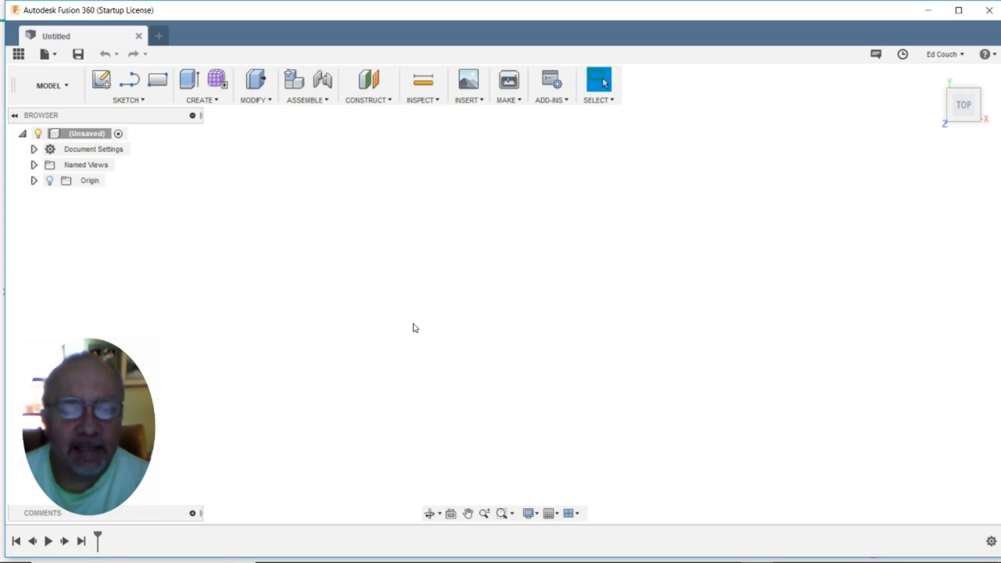
{"action": "mouse_move", "coordinate": [323, 43]}
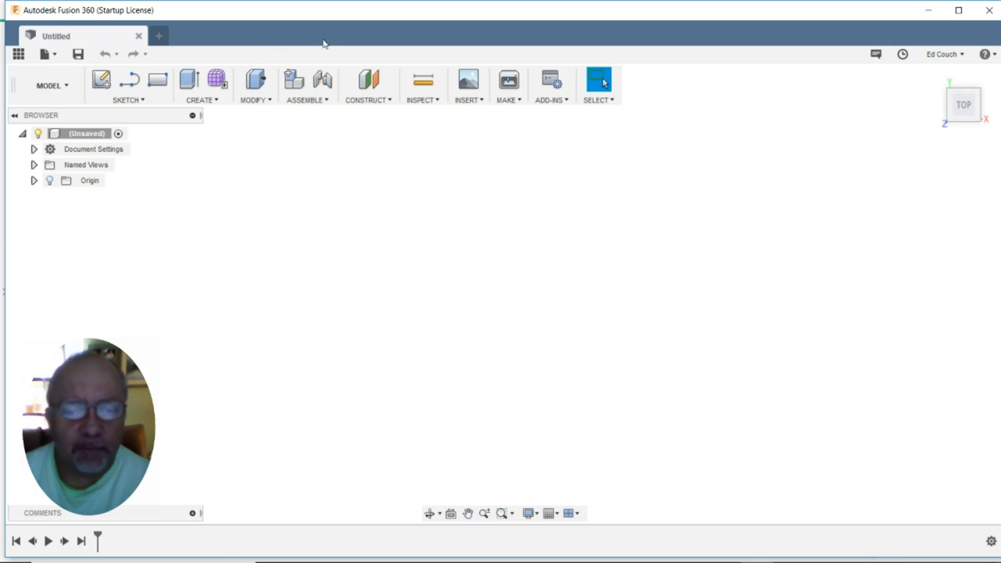
{"action": "mouse_move", "coordinate": [539, 248]}
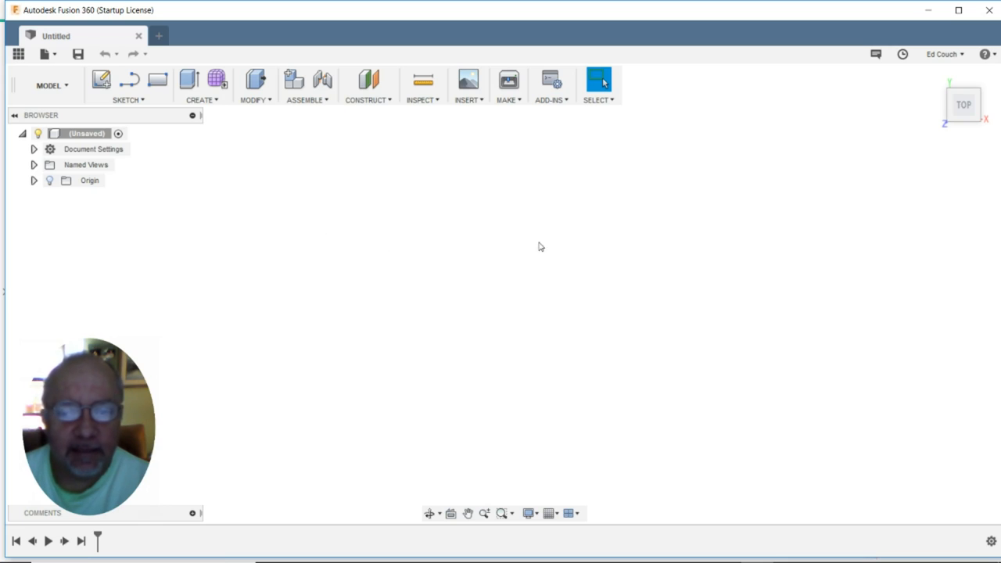
{"action": "mouse_move", "coordinate": [712, 275]}
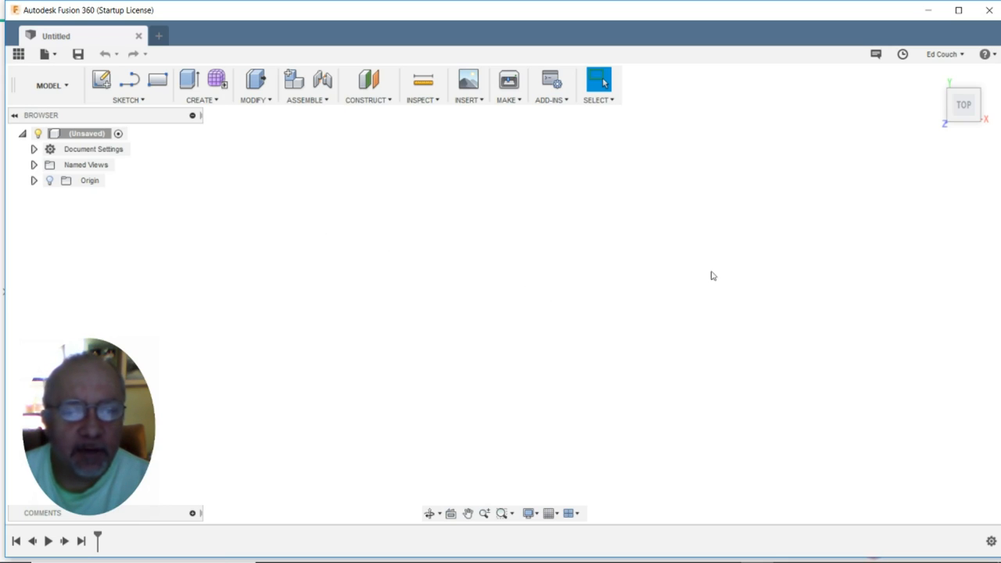
{"action": "mouse_move", "coordinate": [788, 290]}
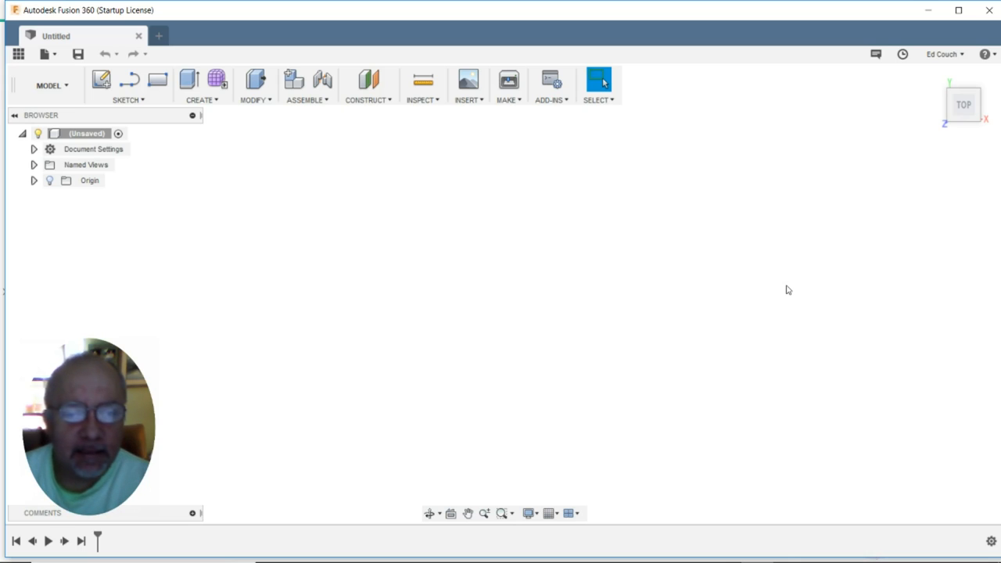
{"action": "mouse_move", "coordinate": [782, 288]}
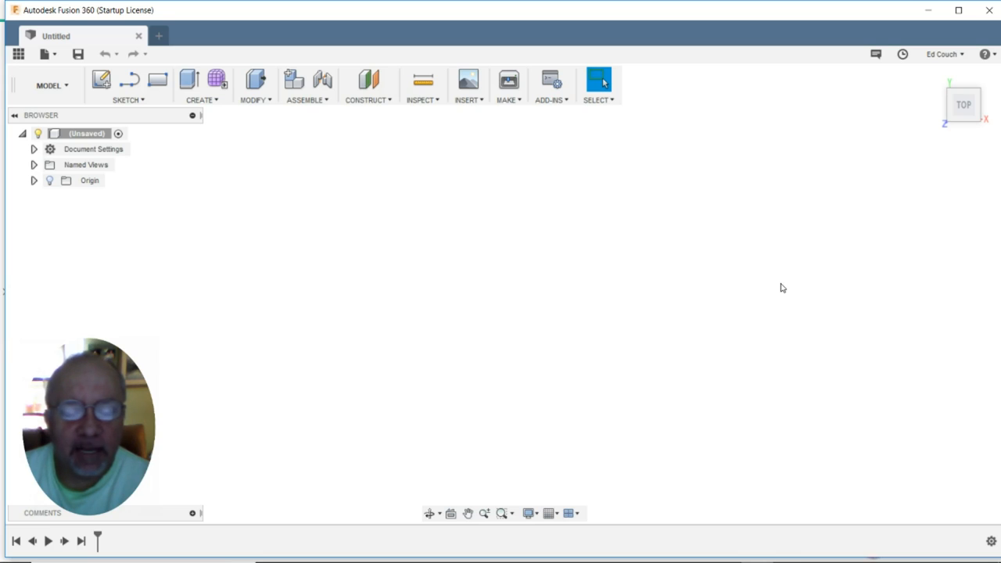
{"action": "mouse_move", "coordinate": [794, 290]}
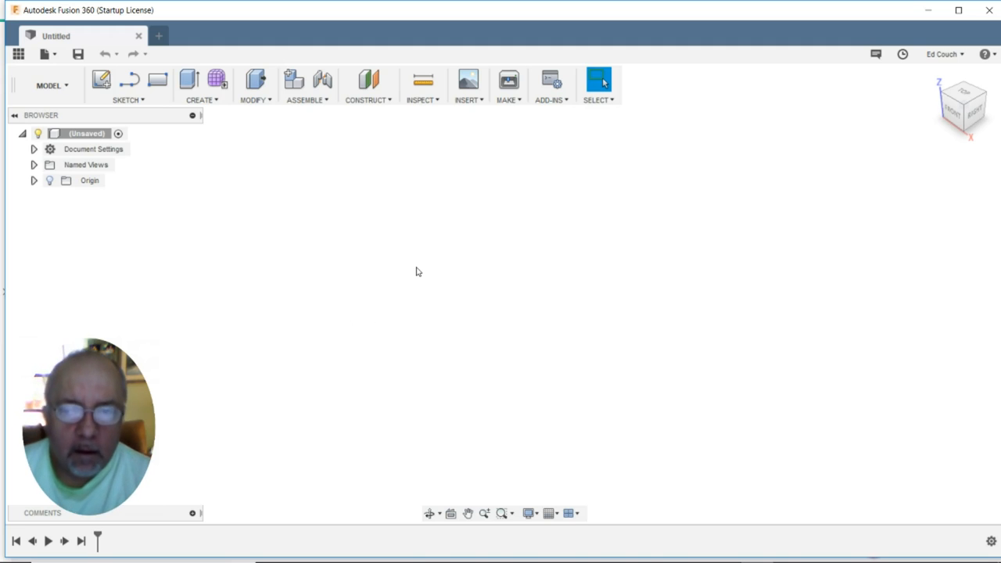
{"action": "mouse_move", "coordinate": [525, 271]}
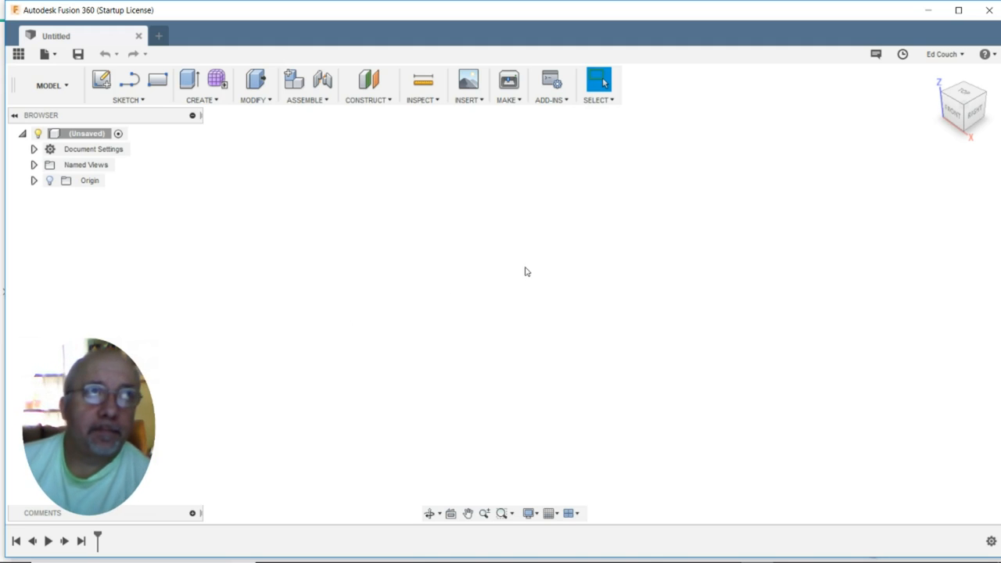
{"action": "mouse_move", "coordinate": [508, 355]}
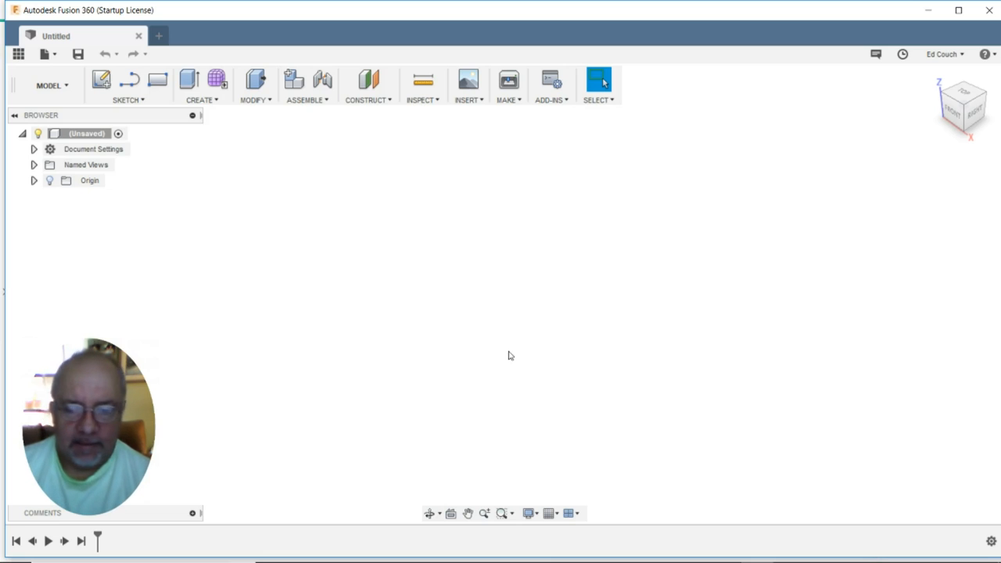
{"action": "mouse_move", "coordinate": [811, 293]}
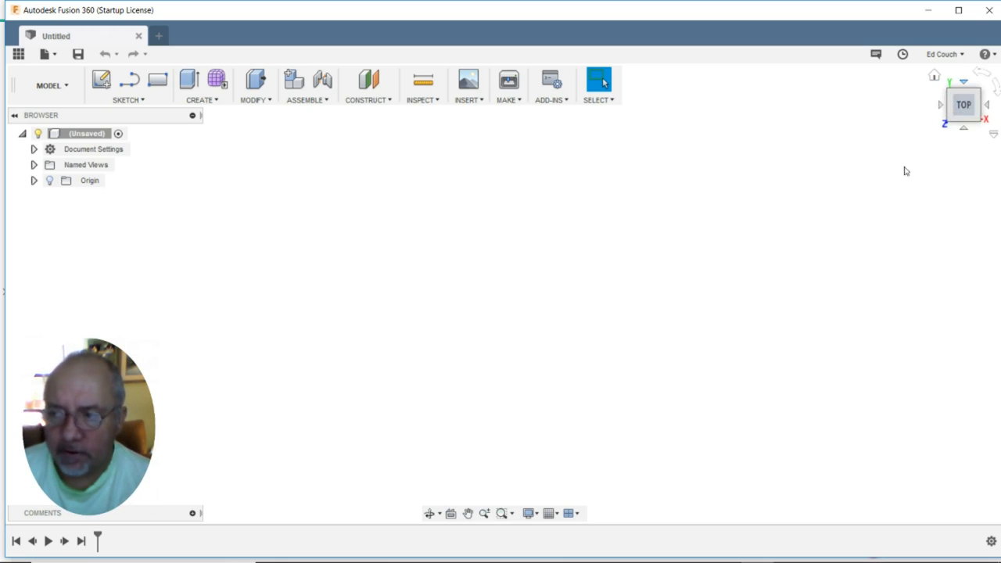
Start a sketch on the top XY plane and choose the centre-diameter circle tool
{"action": "left_click", "coordinate": [101, 80]}
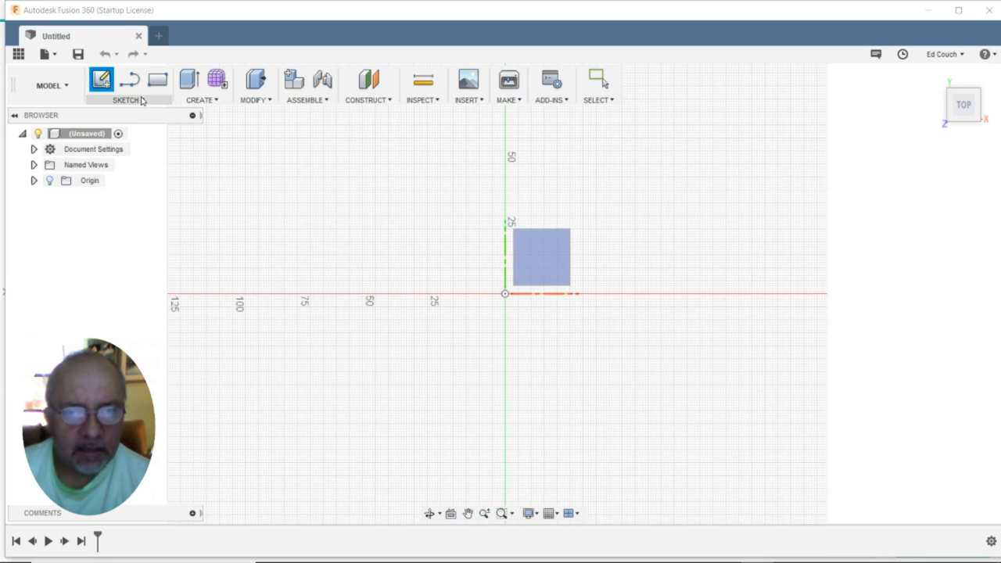
{"action": "left_click", "coordinate": [127, 99]}
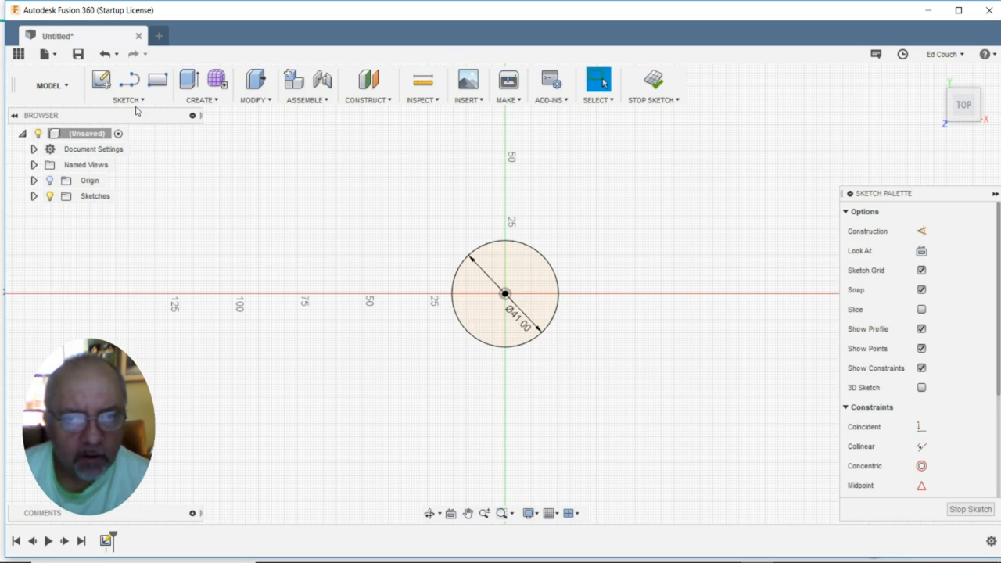
{"action": "left_click", "coordinate": [127, 86]}
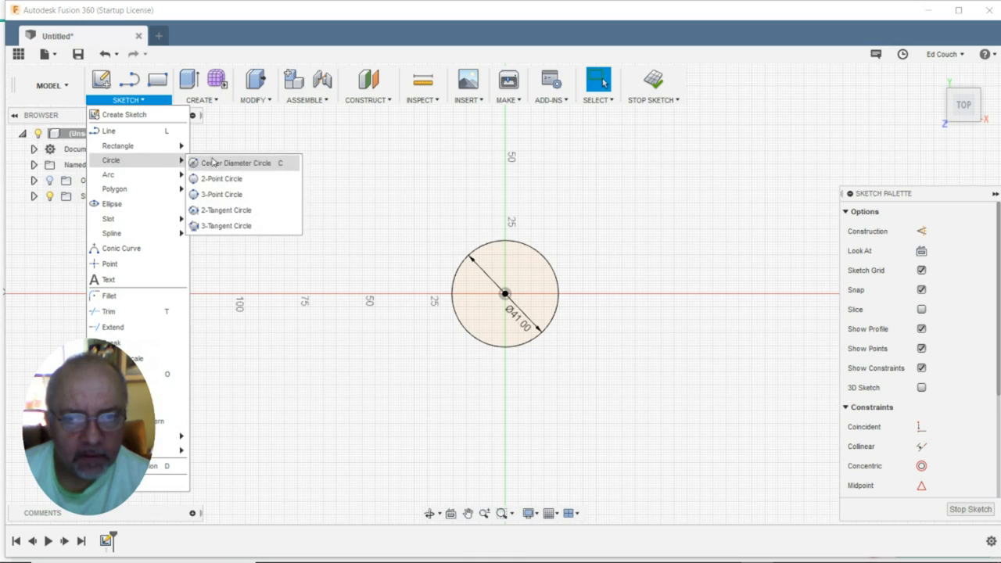
{"action": "left_click", "coordinate": [236, 163]}
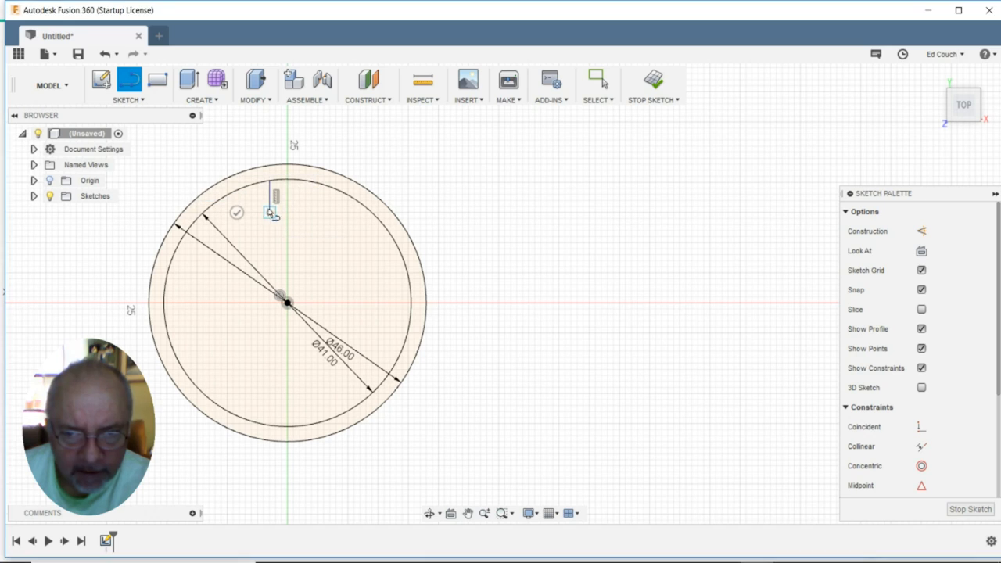
Outline small rectangular lug notches at the top and bottom of the inner circle
{"action": "left_click", "coordinate": [305, 213]}
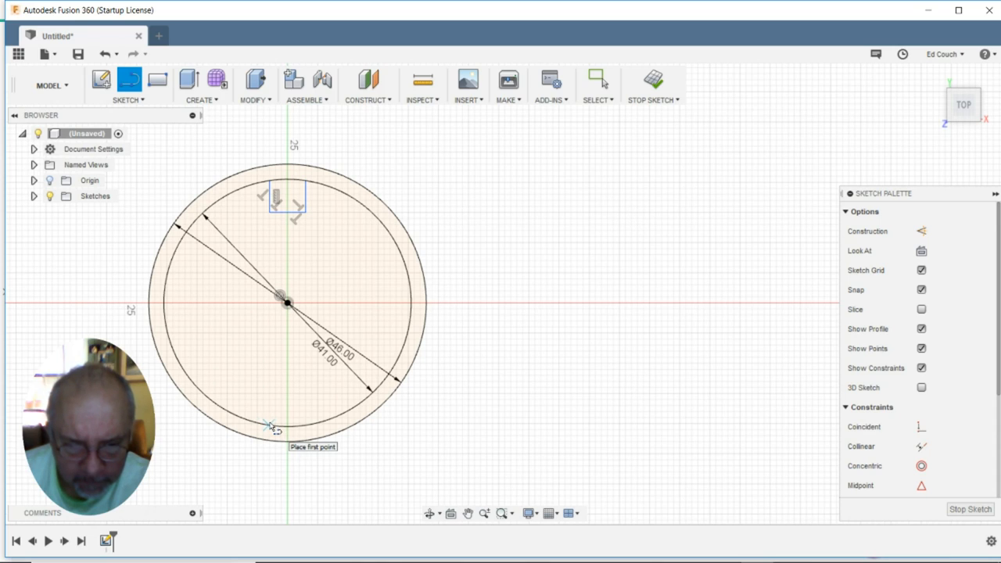
{"action": "left_click", "coordinate": [273, 411]}
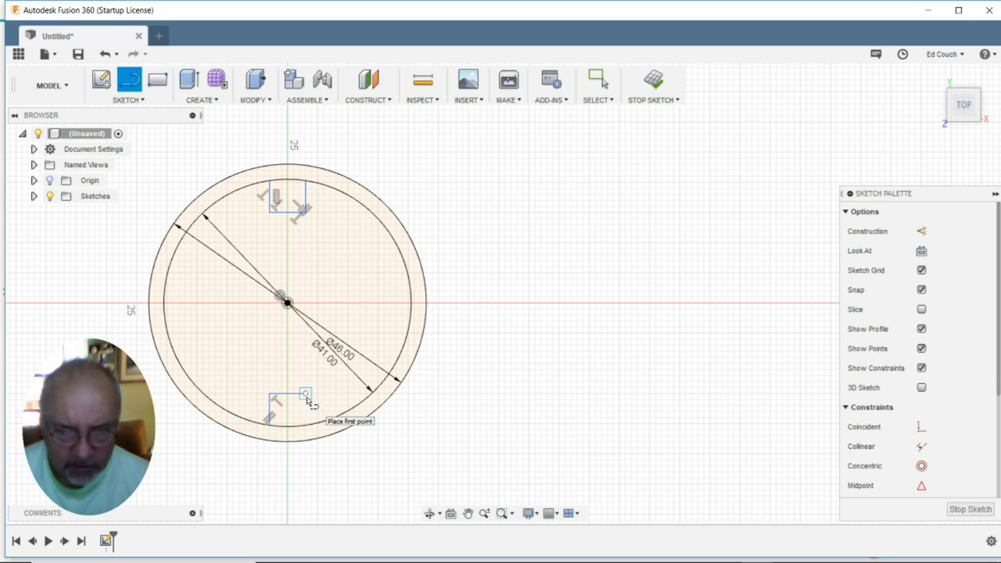
{"action": "left_click", "coordinate": [305, 394]}
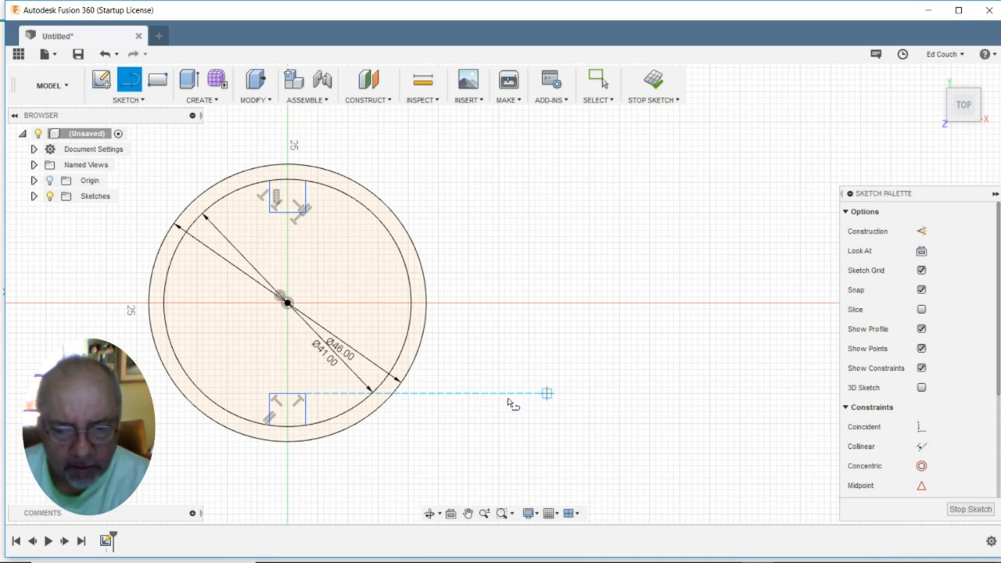
{"action": "left_click", "coordinate": [598, 82]}
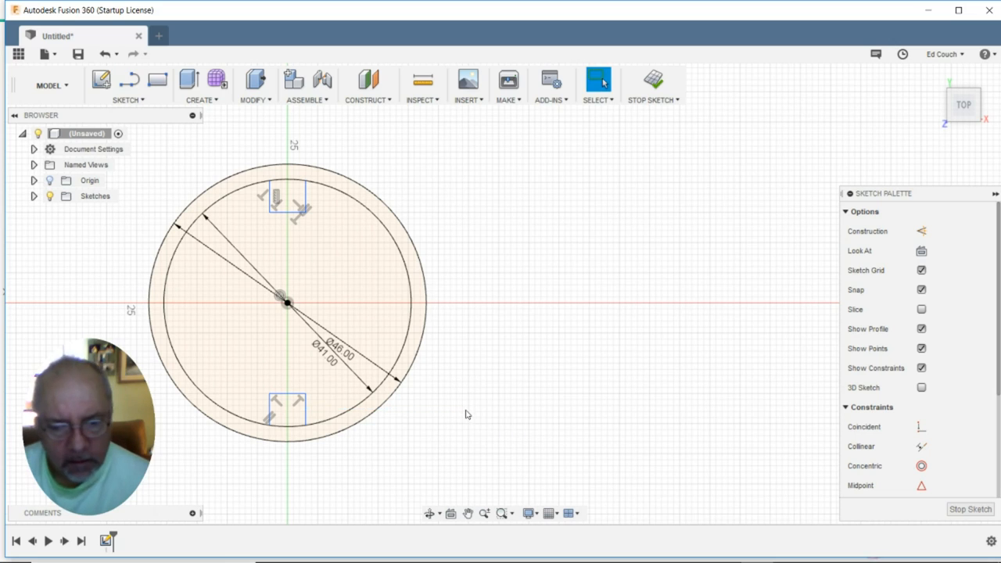
{"action": "mouse_move", "coordinate": [191, 486]}
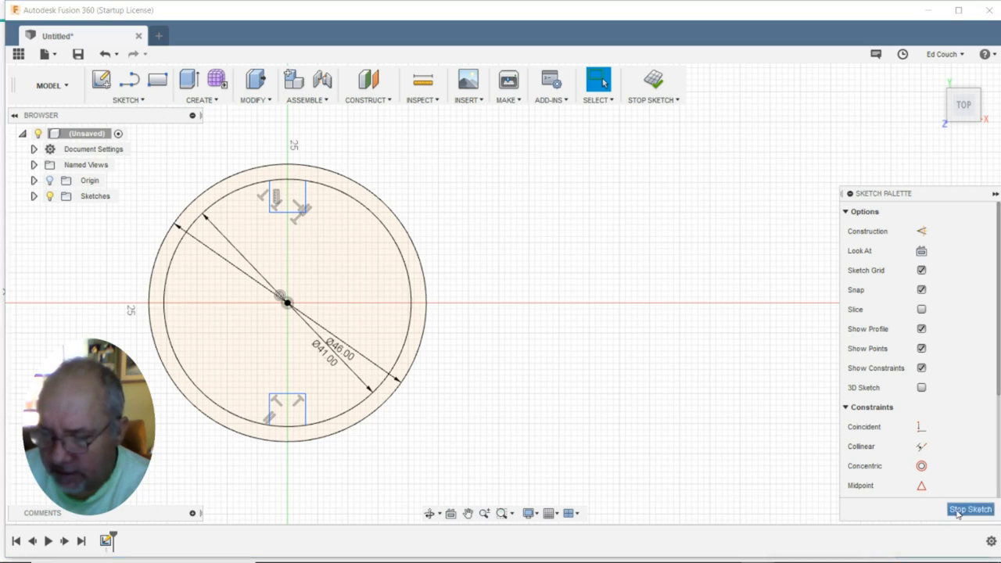
Finish the sketch, extrude the lugged inner profile 29 mm, and hide that body
{"action": "left_click", "coordinate": [970, 509]}
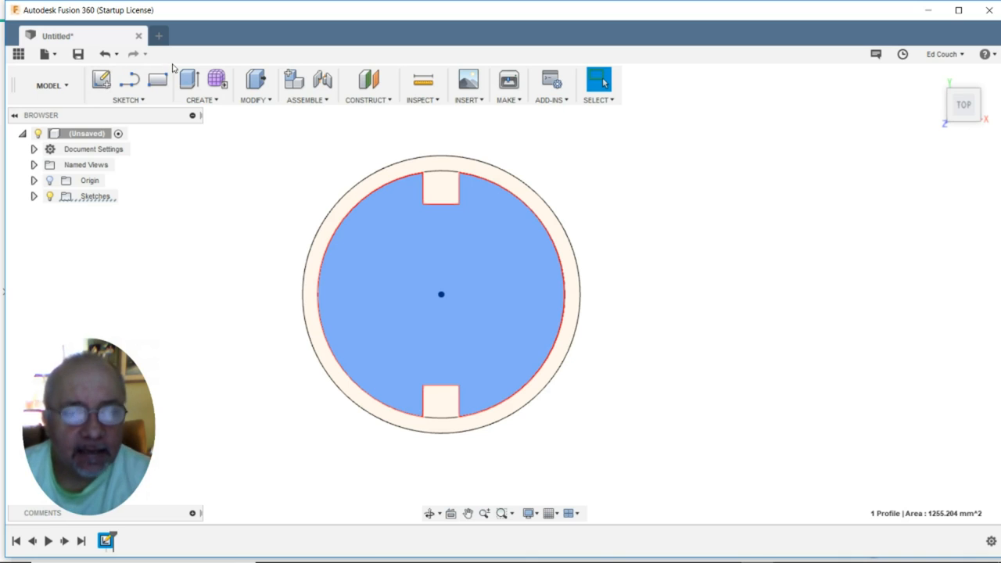
{"action": "left_click", "coordinate": [189, 78]}
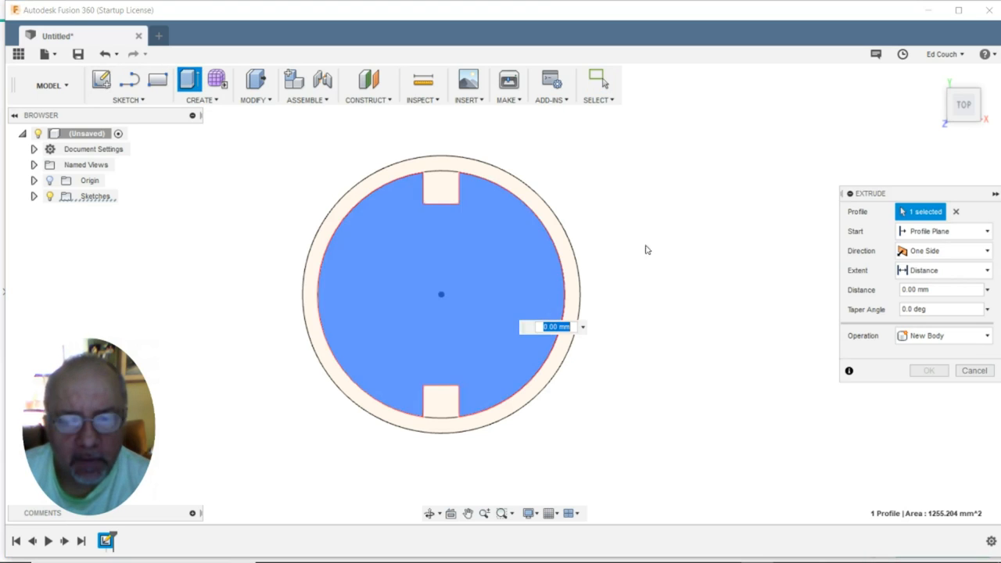
{"action": "mouse_move", "coordinate": [780, 130]}
{"action": "type", "text": "29"}
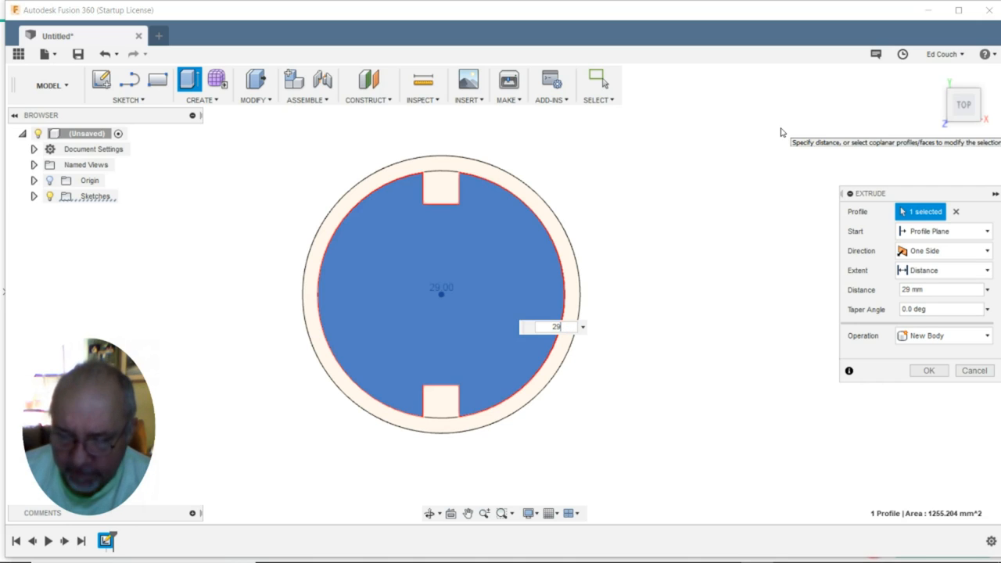
{"action": "left_click", "coordinate": [929, 370]}
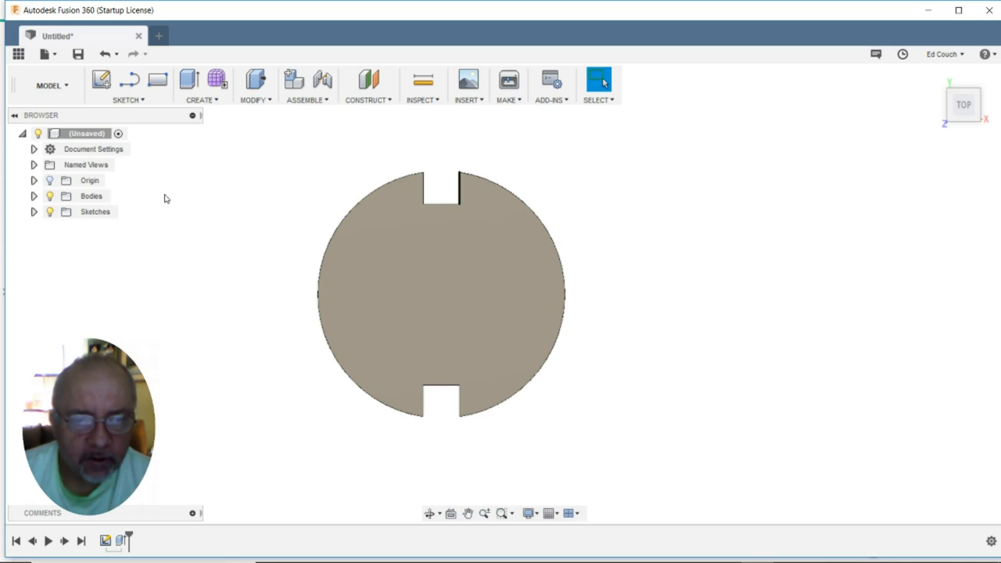
{"action": "left_click", "coordinate": [91, 195]}
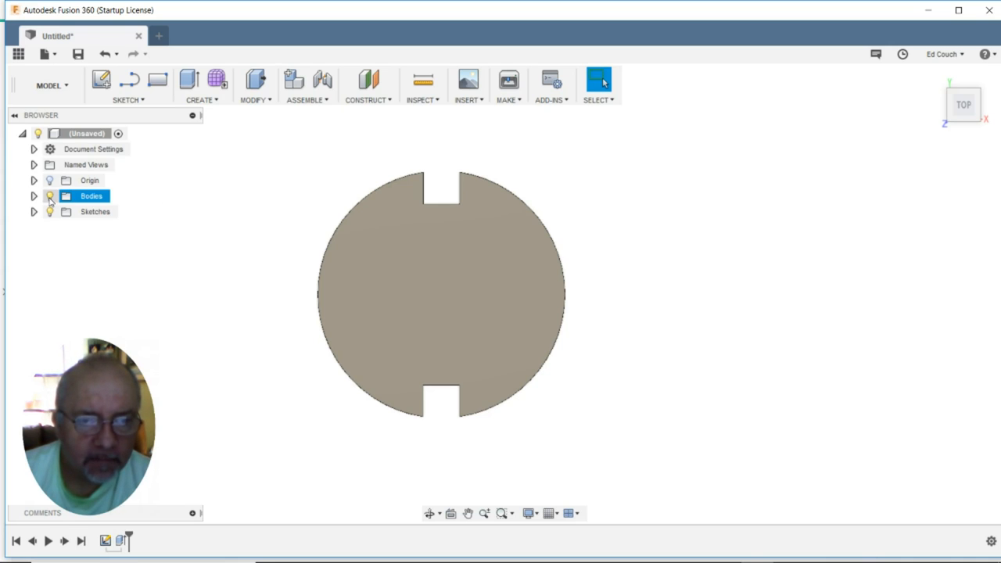
{"action": "left_click", "coordinate": [49, 195]}
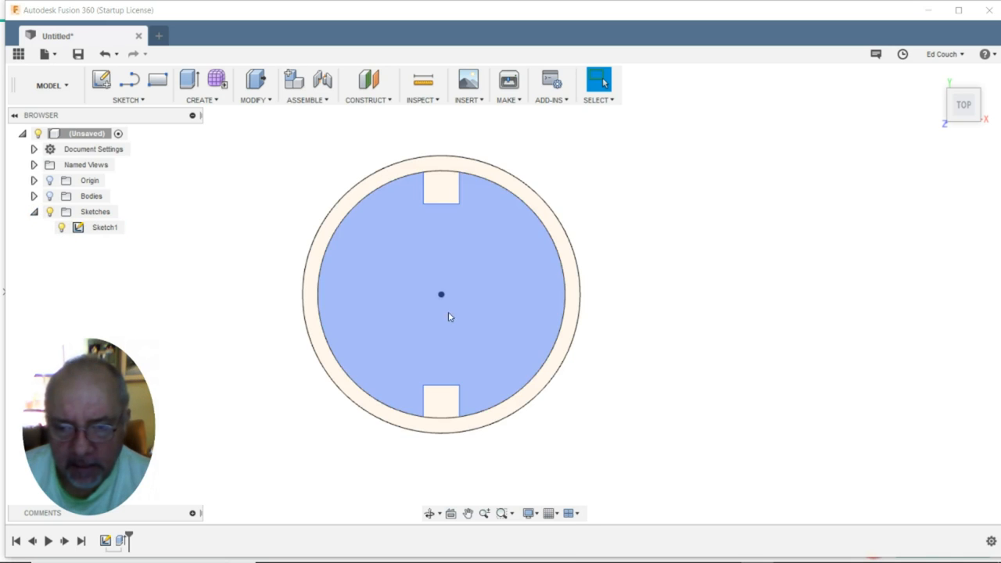
Extrude the outer ring and both lug profiles about 40 mm into the socket body
{"action": "left_click", "coordinate": [440, 402]}
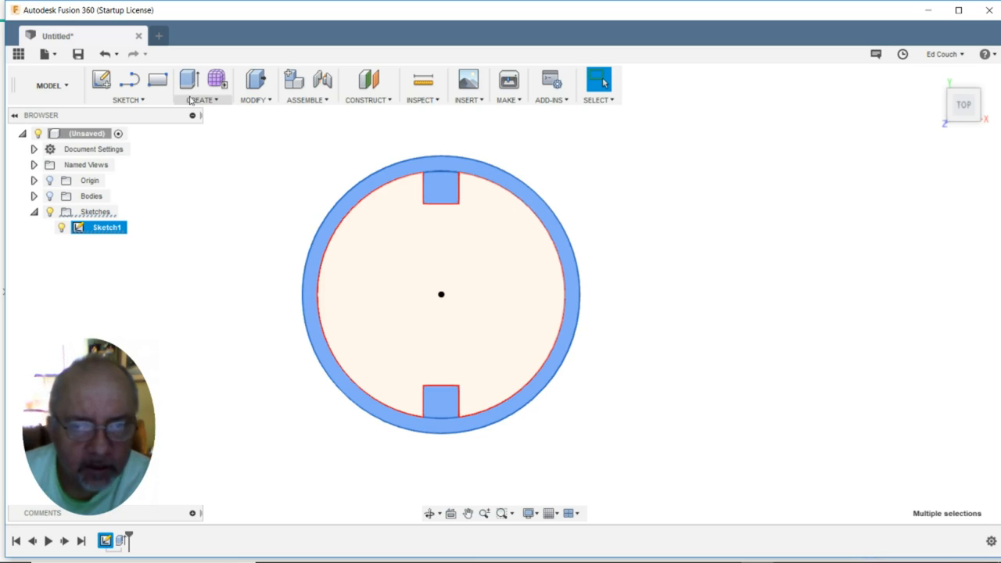
{"action": "left_click", "coordinate": [189, 80]}
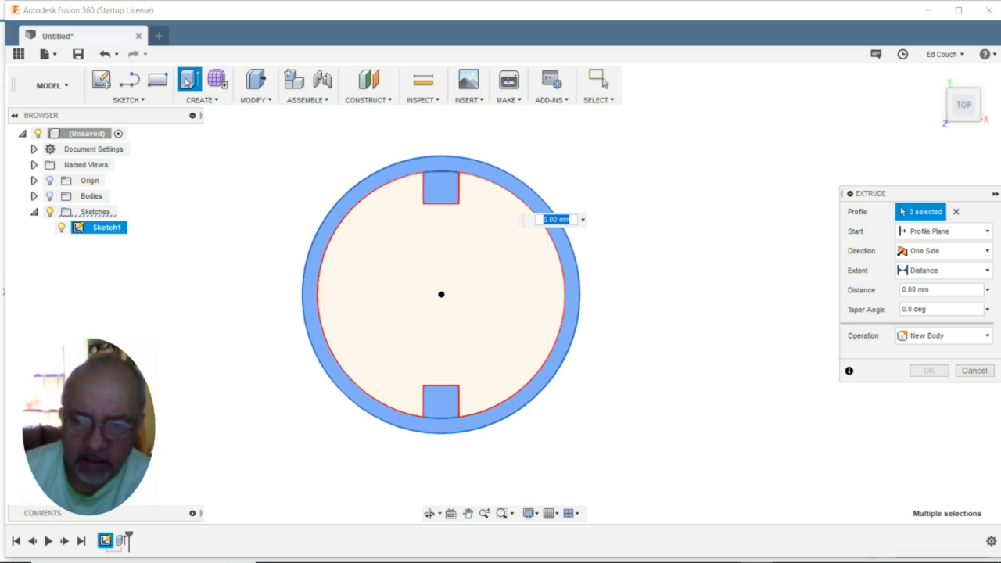
{"action": "type", "text": "40"}
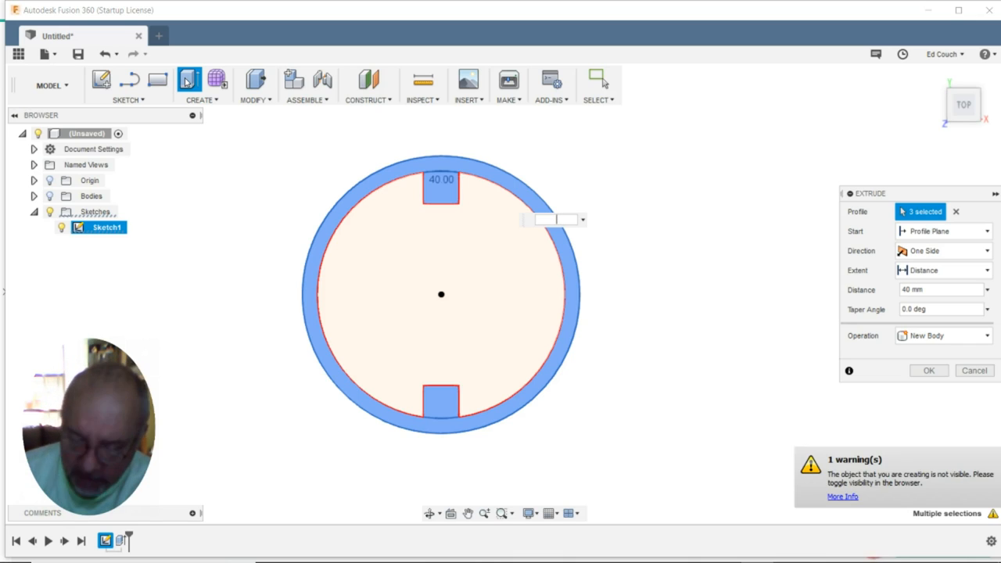
{"action": "type", "text": "69"}
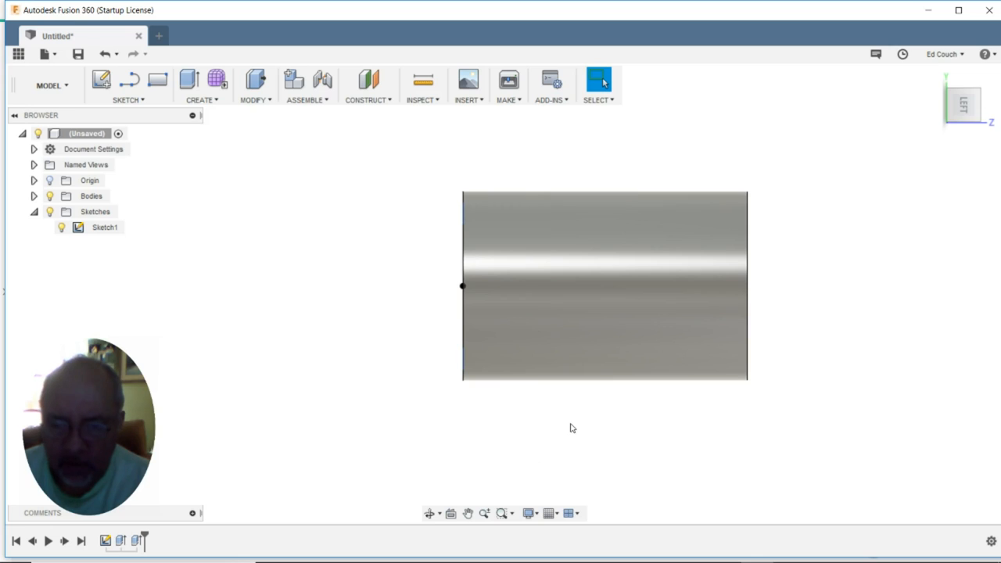
{"action": "mouse_move", "coordinate": [170, 321]}
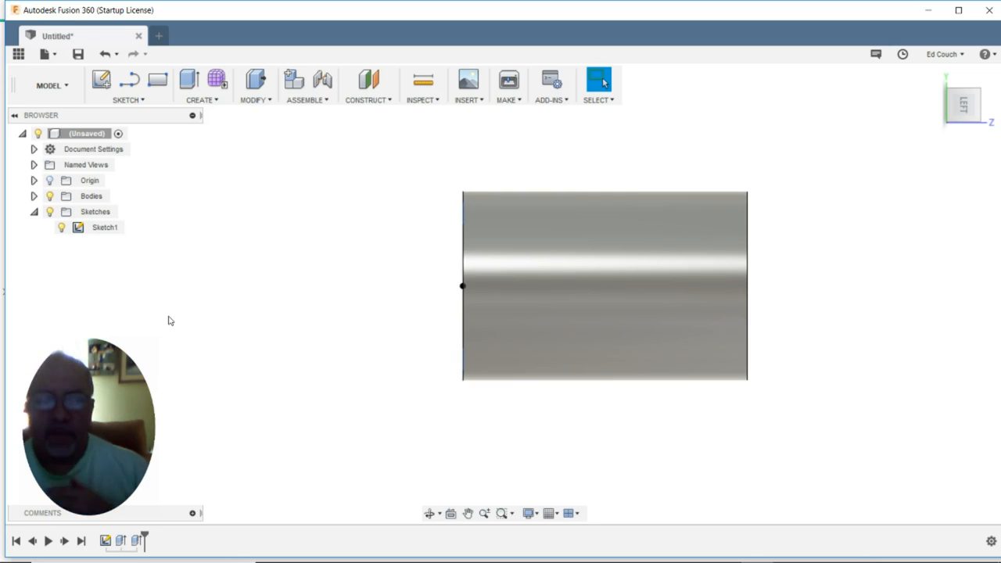
{"action": "mouse_move", "coordinate": [230, 251]}
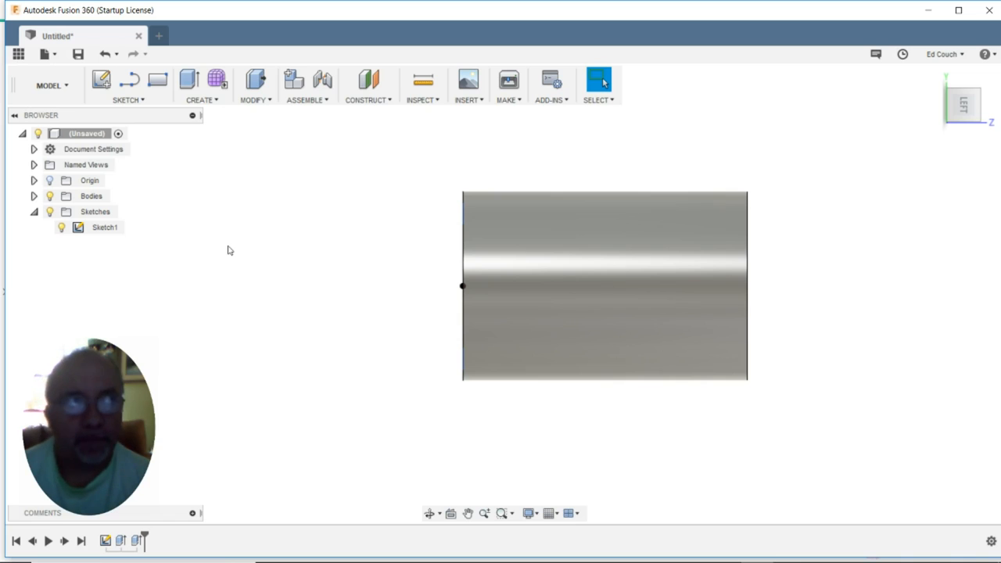
{"action": "mouse_move", "coordinate": [210, 303]}
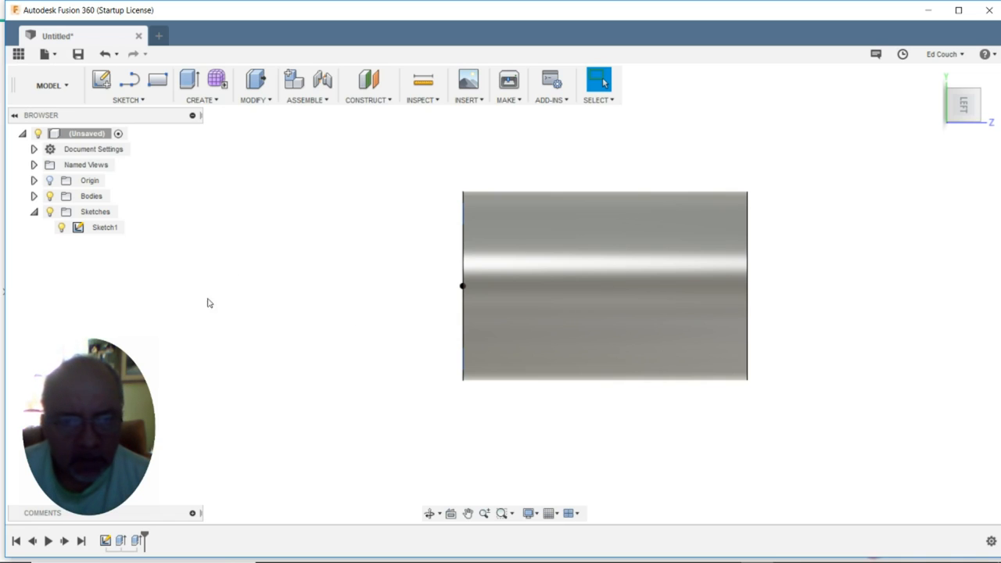
{"action": "mouse_move", "coordinate": [375, 229]}
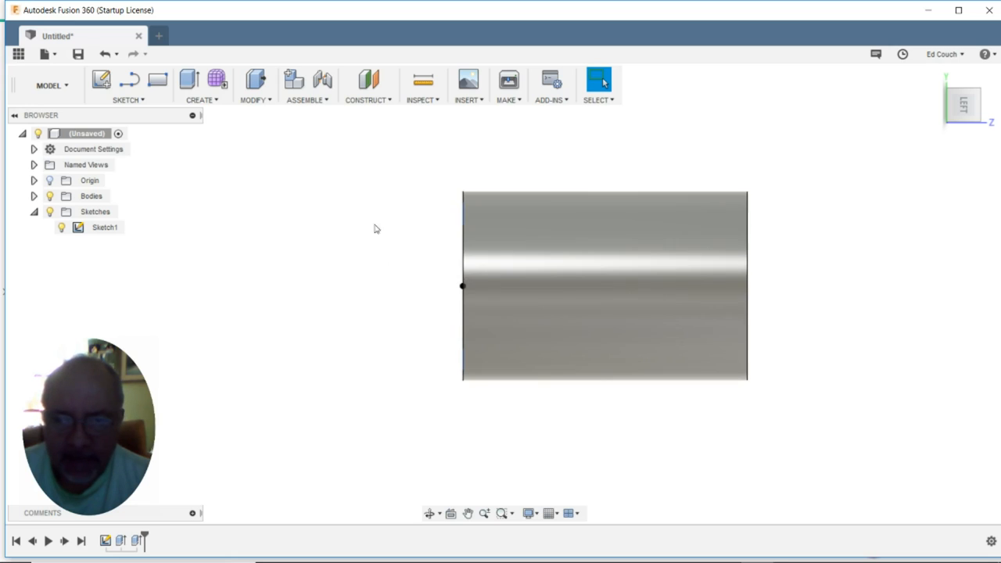
Create a construction plane tangent to the cylinder's curved side face
{"action": "left_click", "coordinate": [368, 84]}
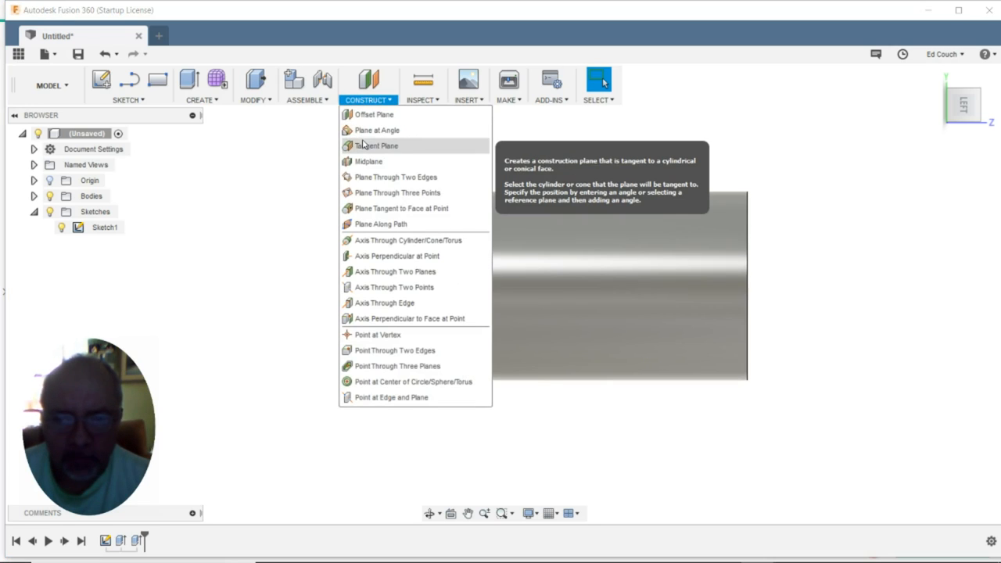
{"action": "left_click", "coordinate": [377, 146]}
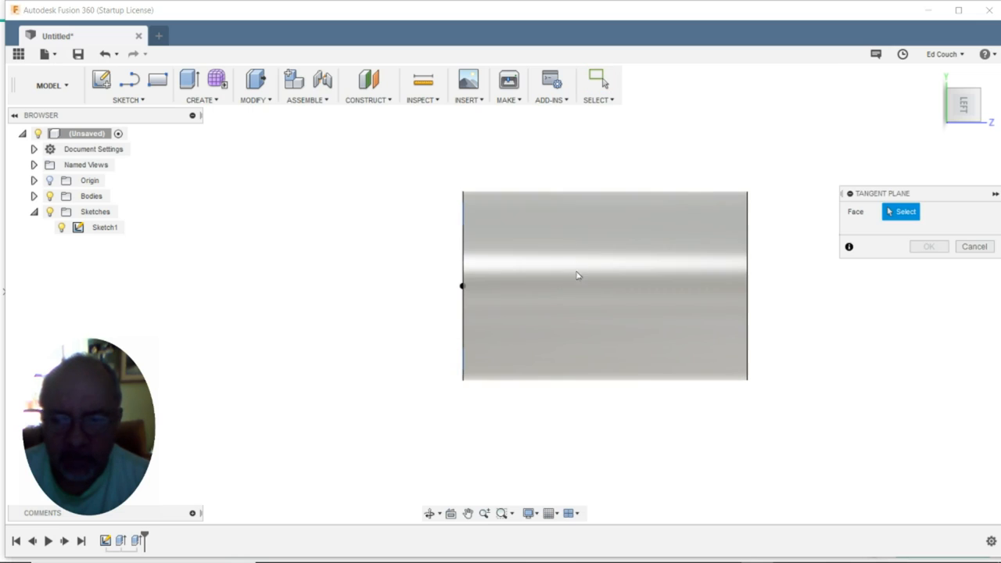
{"action": "left_click", "coordinate": [577, 275]}
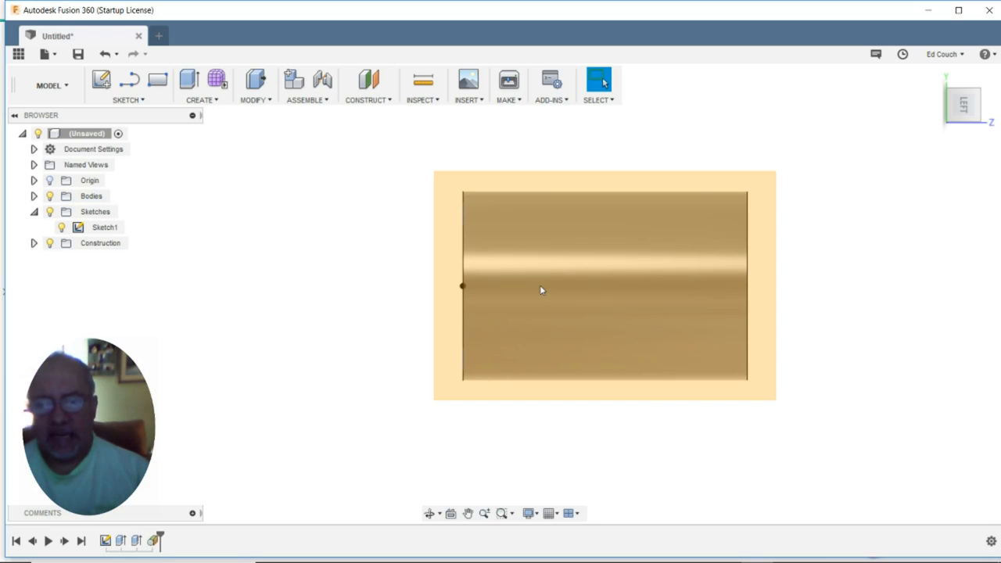
{"action": "mouse_move", "coordinate": [101, 81]}
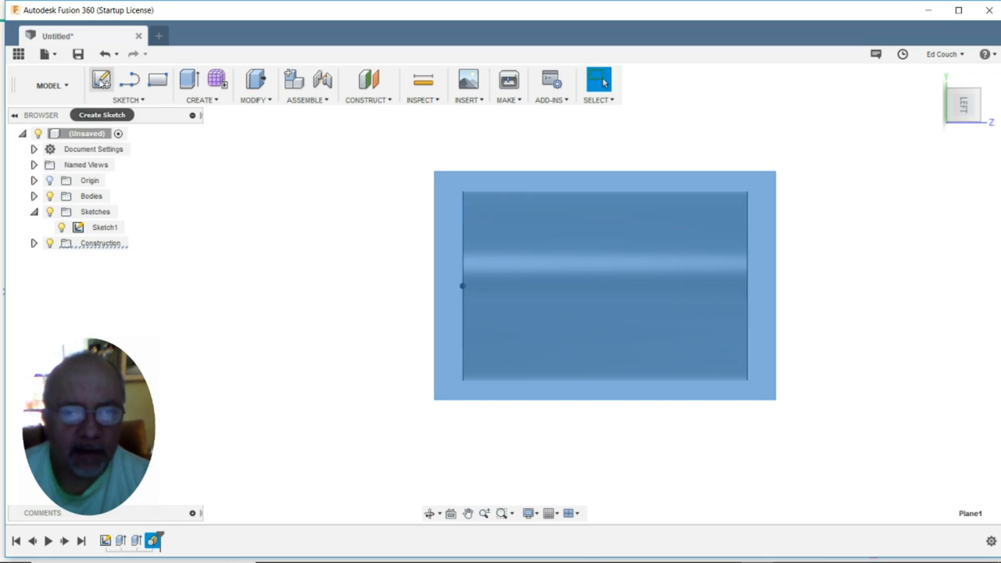
Start a new sketch on the tangent plane and hide the solid bodies
{"action": "left_click", "coordinate": [101, 80]}
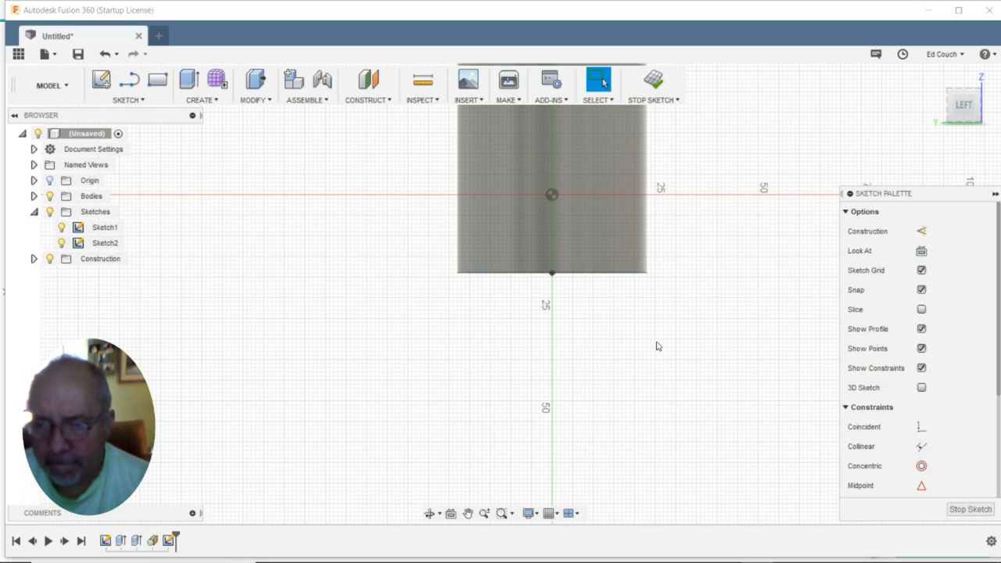
{"action": "left_click", "coordinate": [105, 227]}
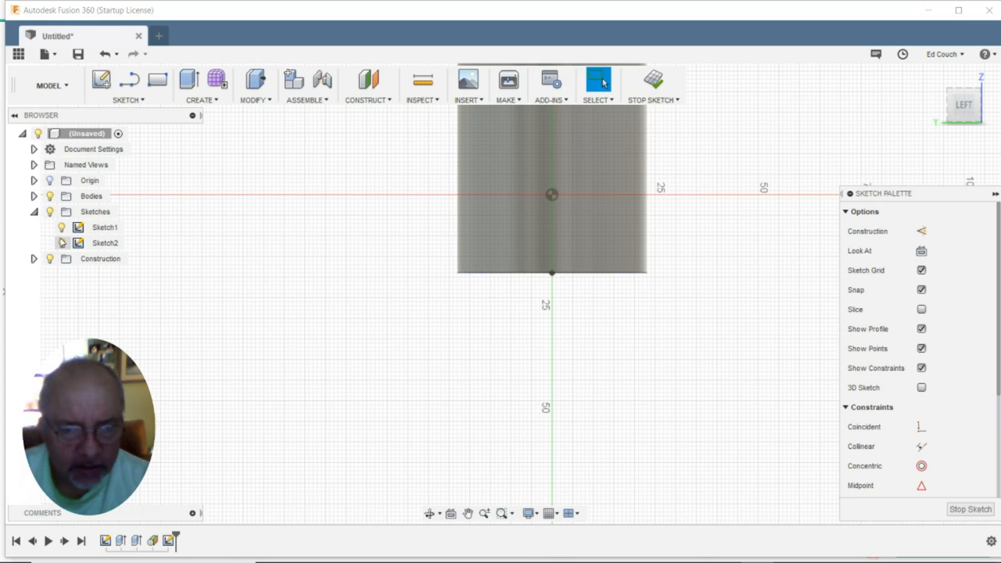
{"action": "left_click", "coordinate": [105, 226]}
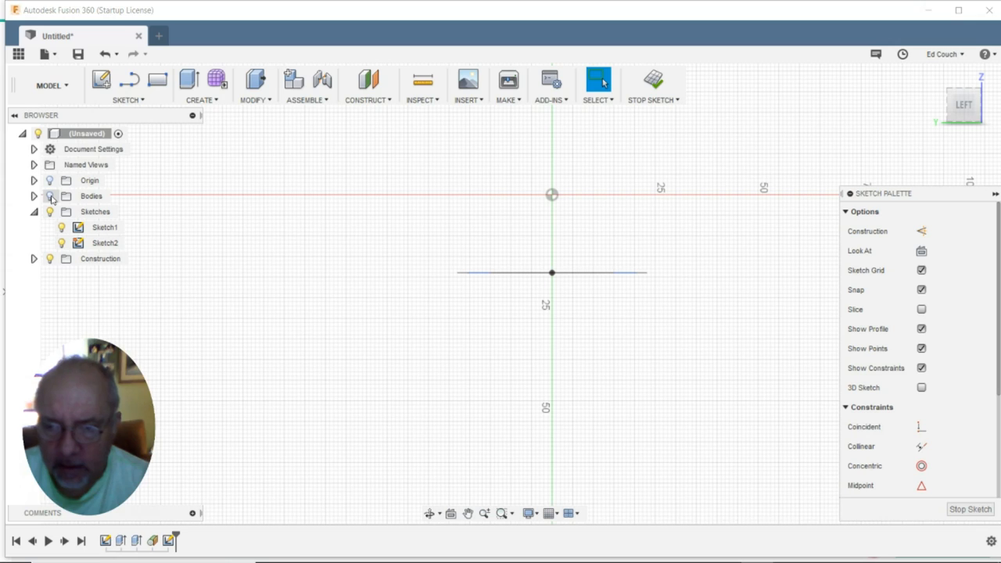
{"action": "left_click", "coordinate": [104, 227]}
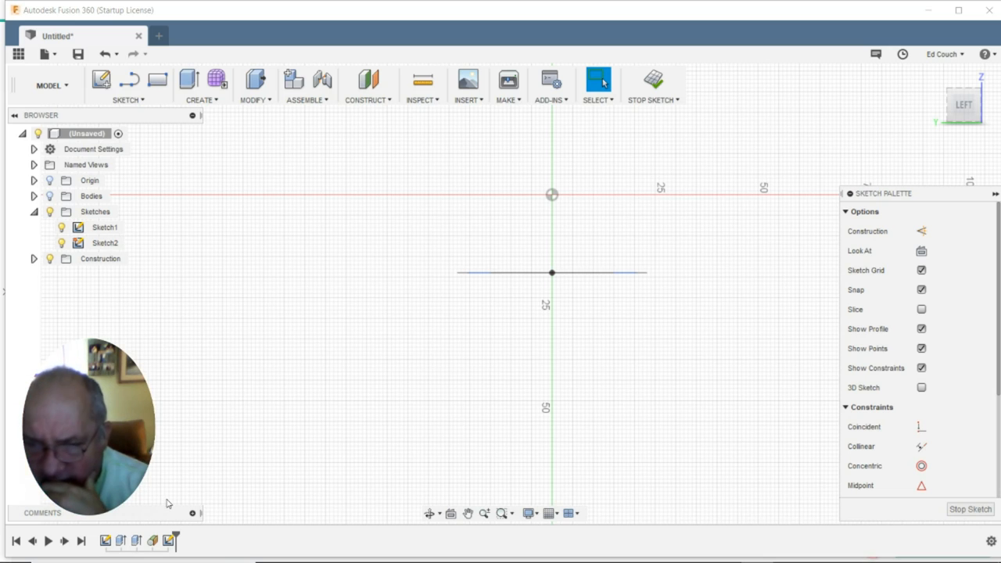
{"action": "mouse_move", "coordinate": [550, 445]}
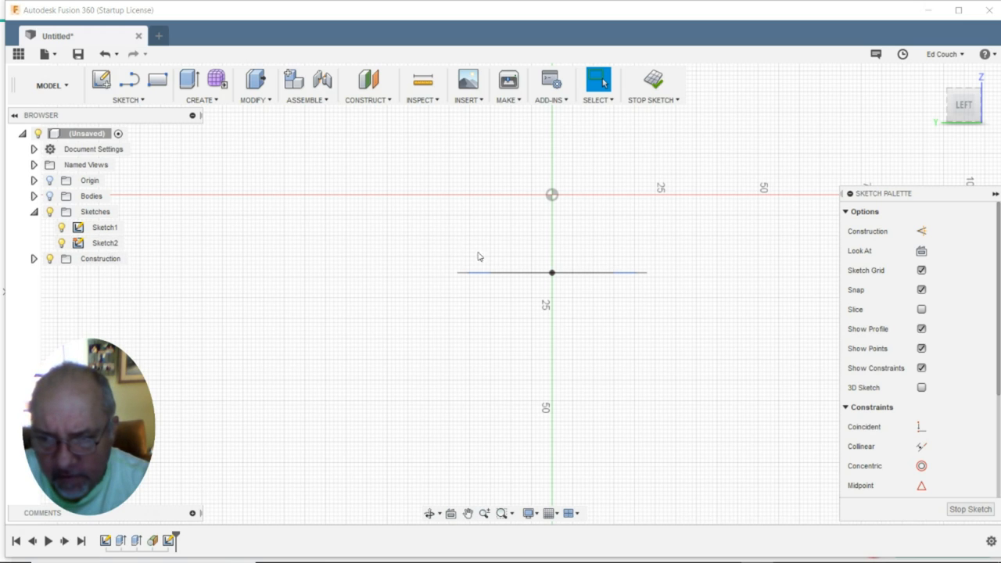
{"action": "left_click", "coordinate": [552, 273]}
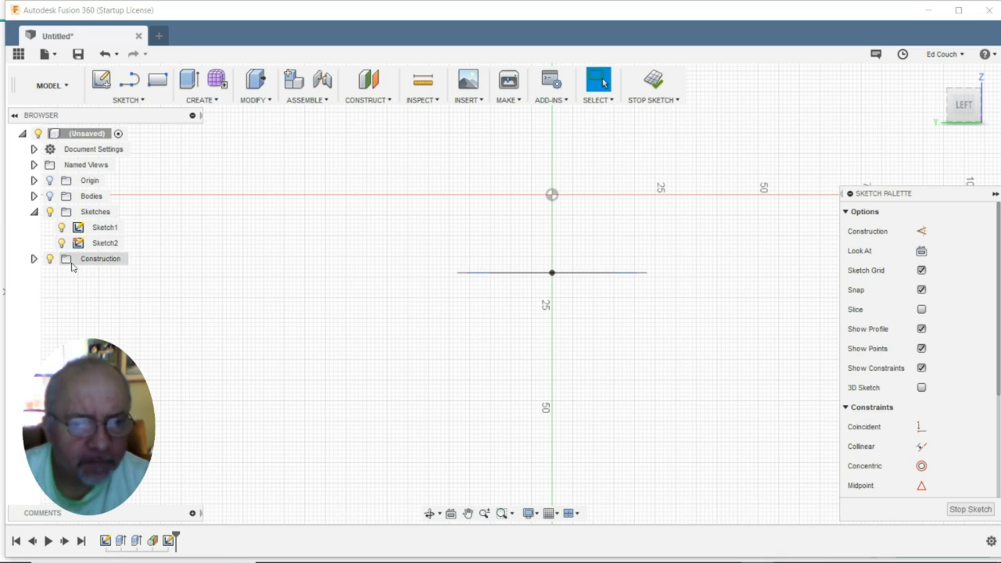
{"action": "left_click", "coordinate": [128, 86]}
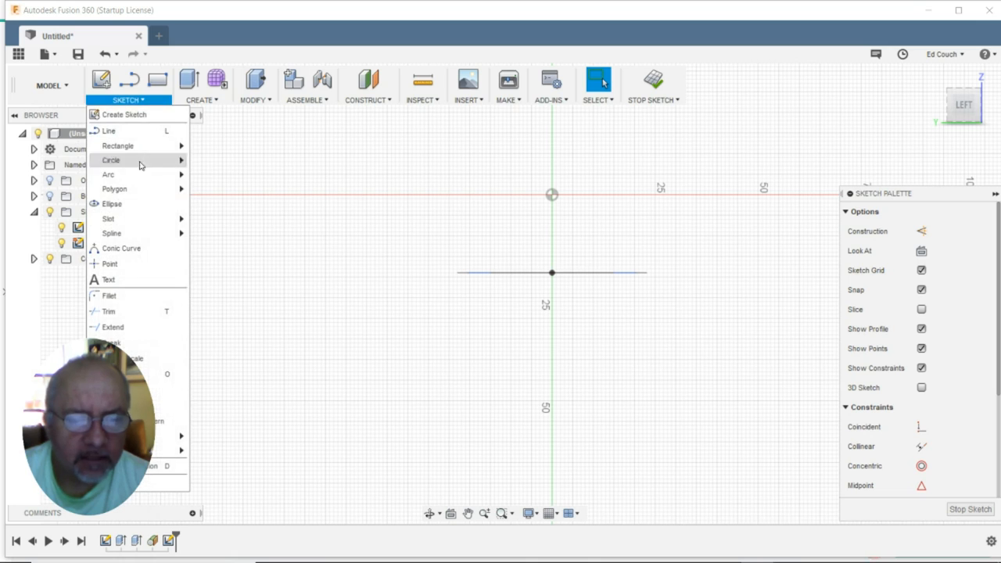
{"action": "mouse_move", "coordinate": [117, 146]}
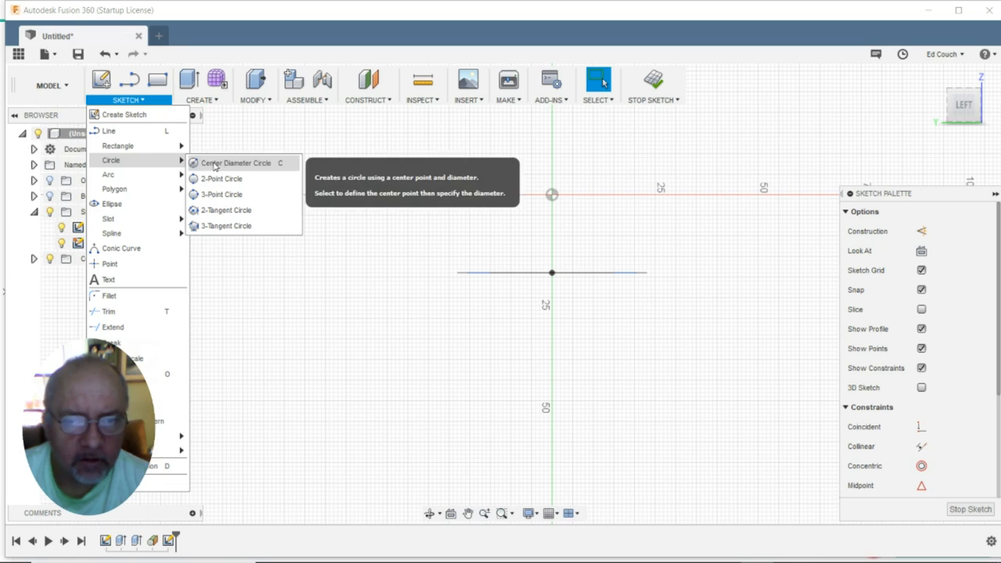
Draw 41 mm and 46 mm circles centred on the sketch point
{"action": "left_click", "coordinate": [235, 163]}
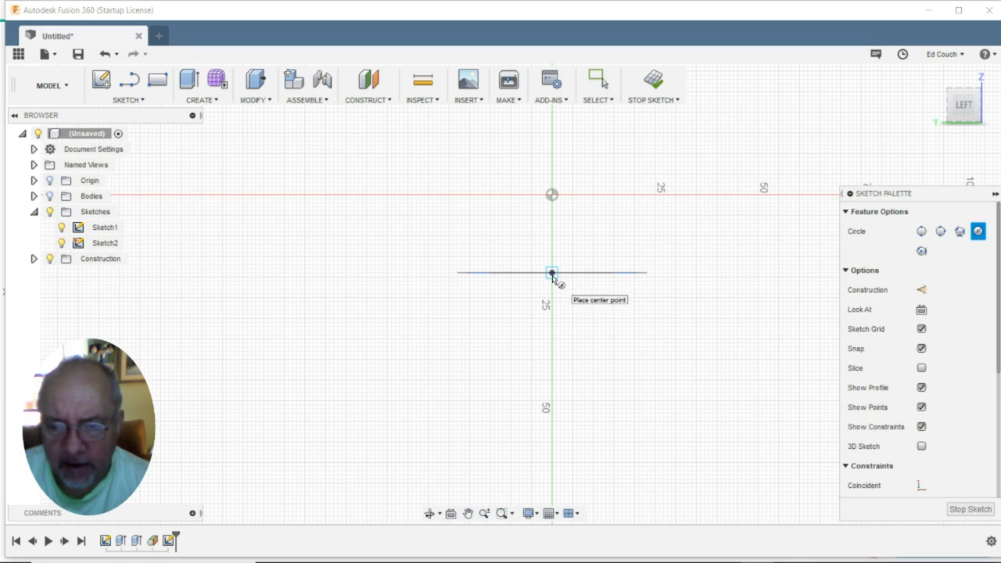
{"action": "left_click", "coordinate": [552, 272]}
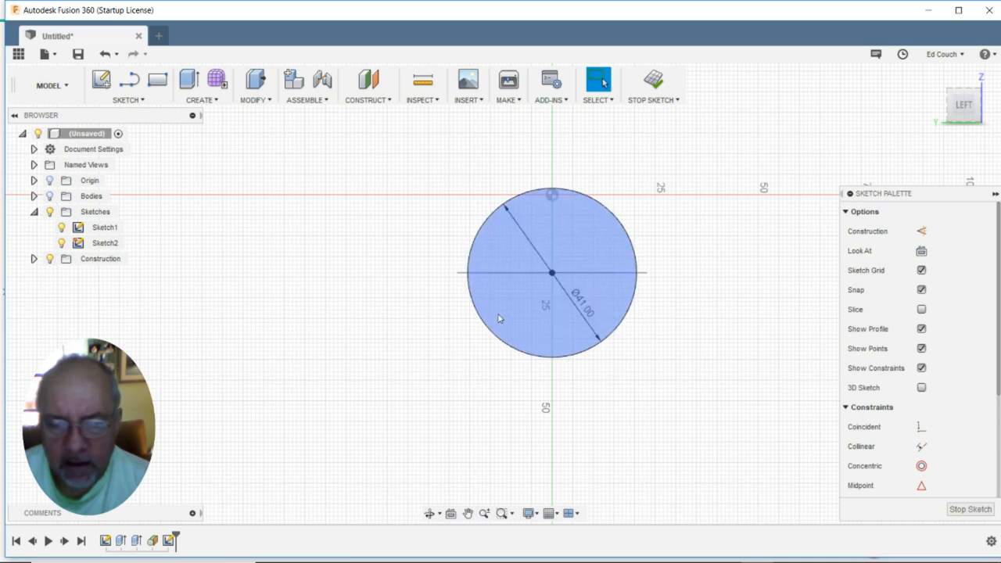
{"action": "left_click", "coordinate": [127, 100]}
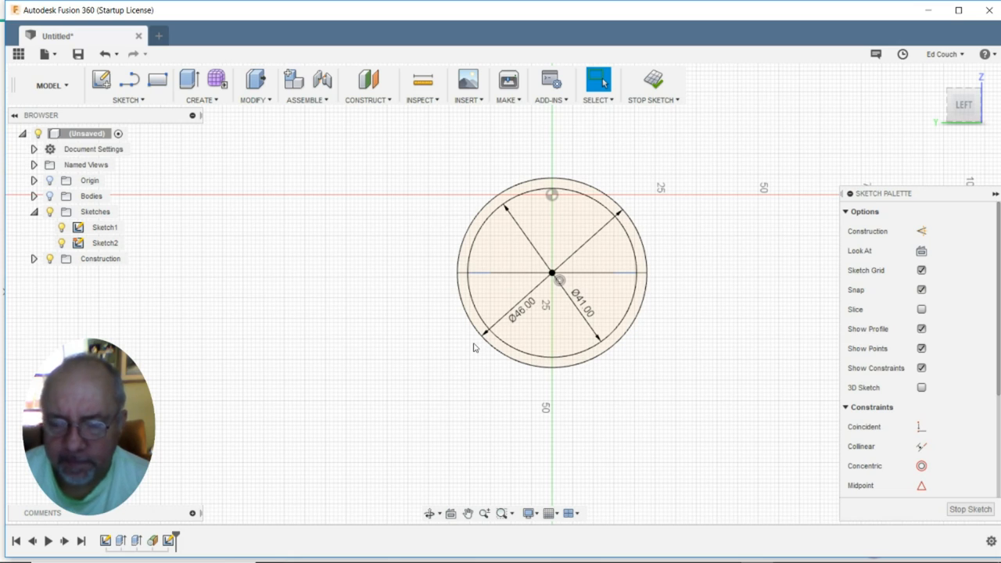
{"action": "mouse_move", "coordinate": [131, 178]}
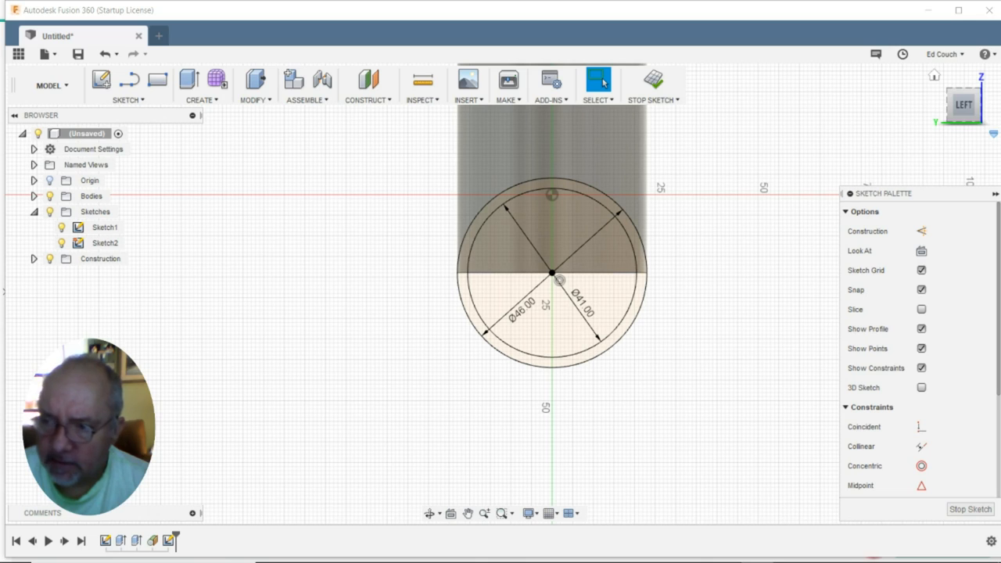
Draw a small square lug at the left of the inner circle, then finish the sketch
{"action": "left_click", "coordinate": [475, 278]}
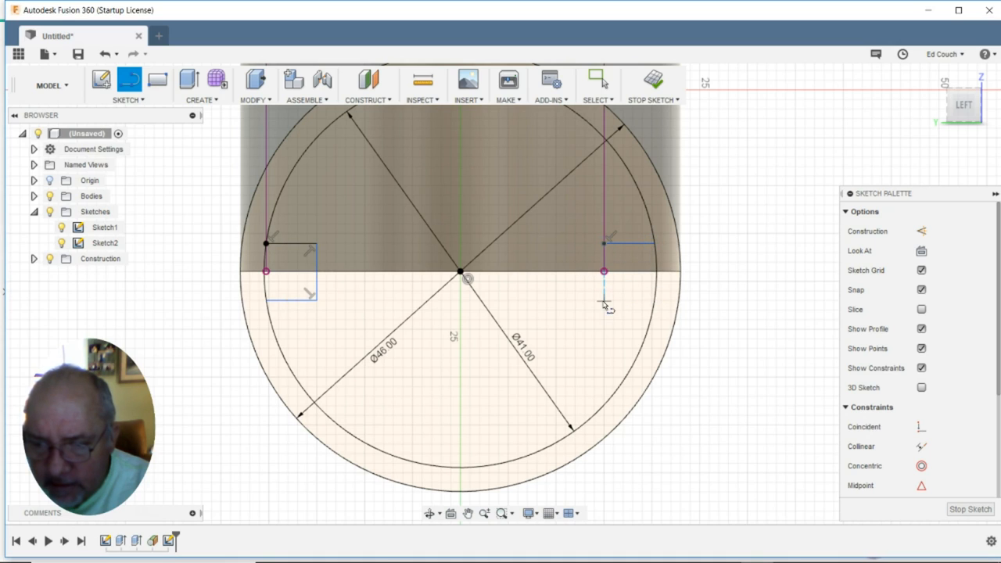
{"action": "mouse_move", "coordinate": [606, 296]}
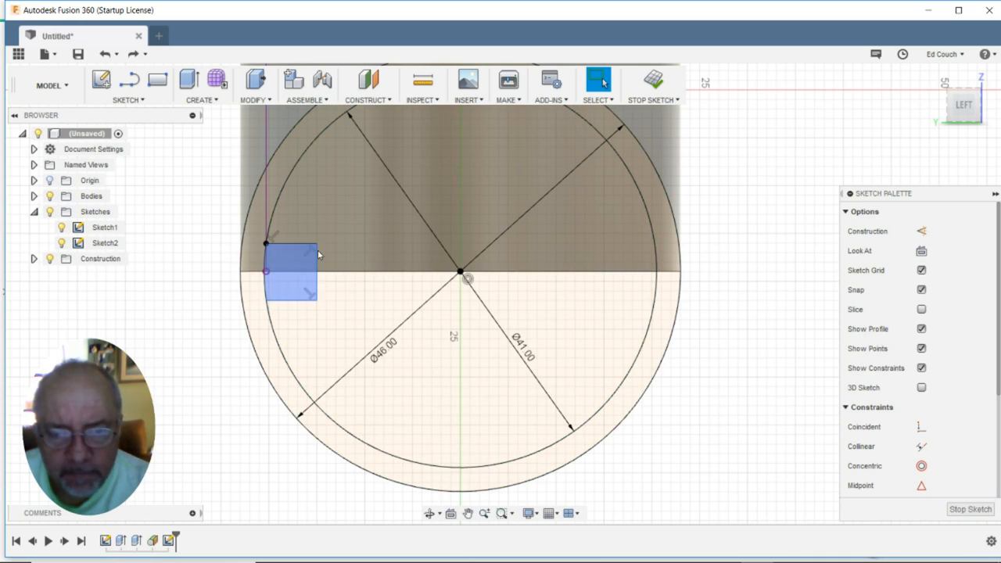
{"action": "left_click", "coordinate": [130, 80]}
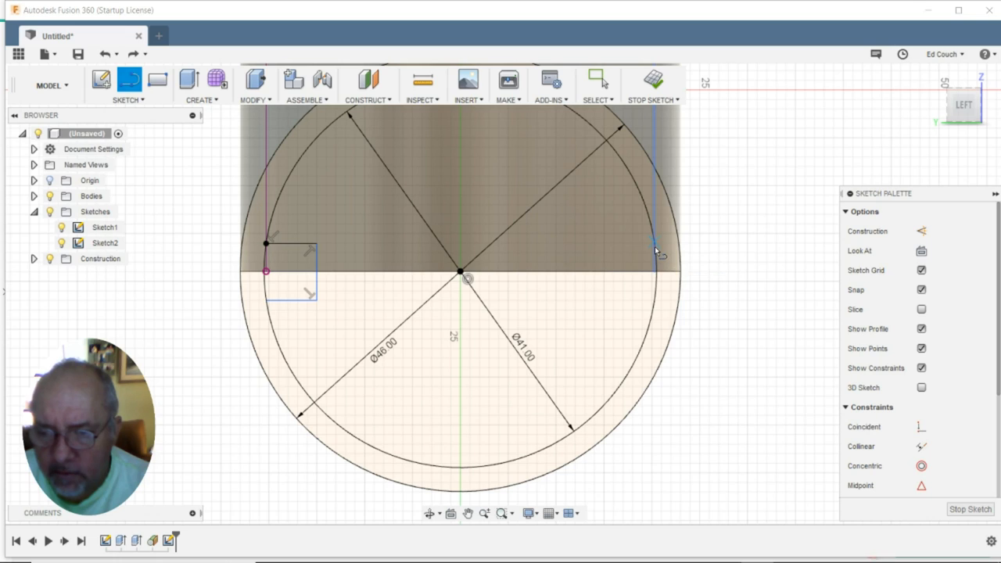
{"action": "mouse_move", "coordinate": [825, 252]}
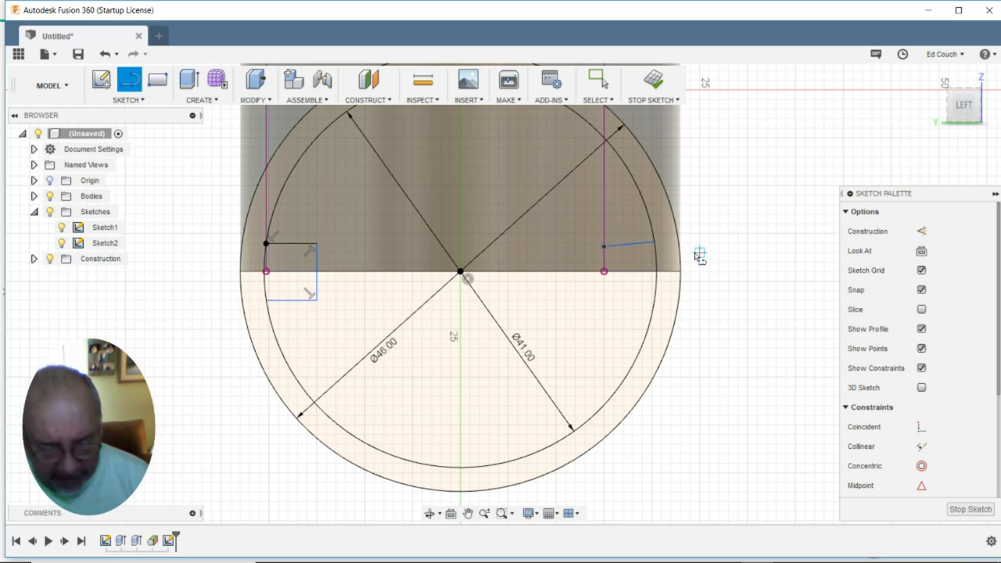
{"action": "left_click", "coordinate": [598, 80]}
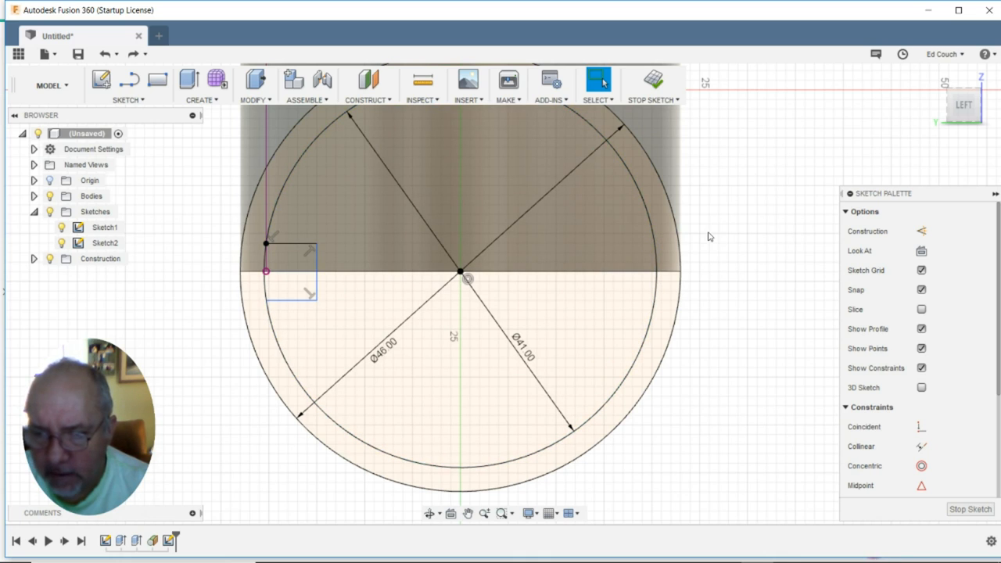
{"action": "left_click", "coordinate": [654, 245]}
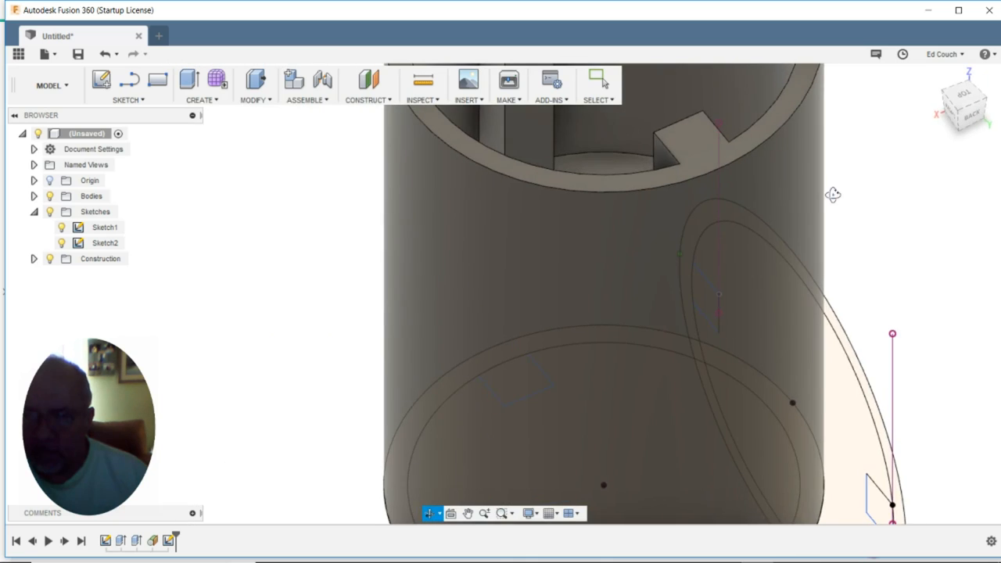
Orbit to the socket end and select Sketch2's inner circle and lug profiles
{"action": "left_click_drag", "start_coordinate": [833, 194], "coordinate": [741, 93]}
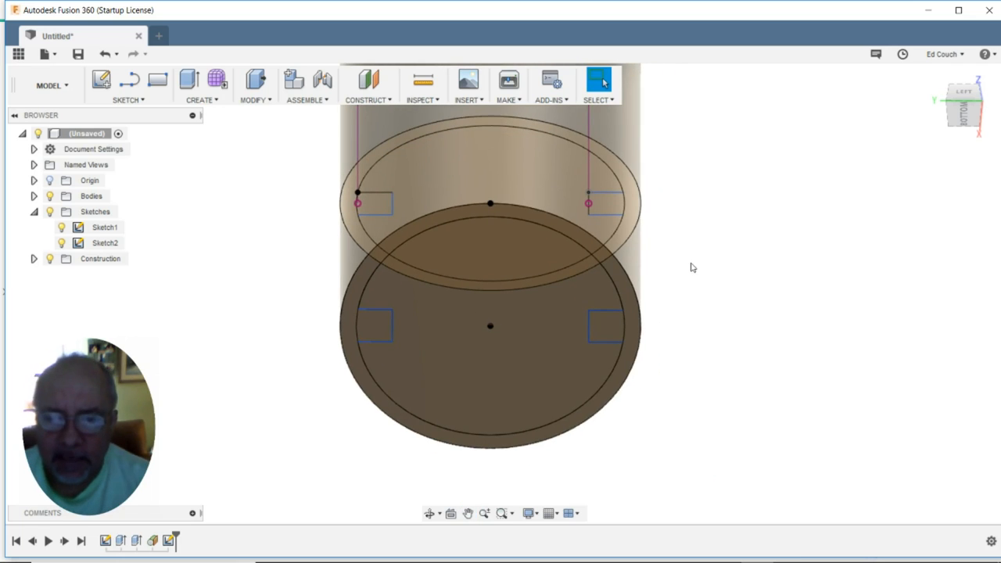
{"action": "mouse_move", "coordinate": [667, 232]}
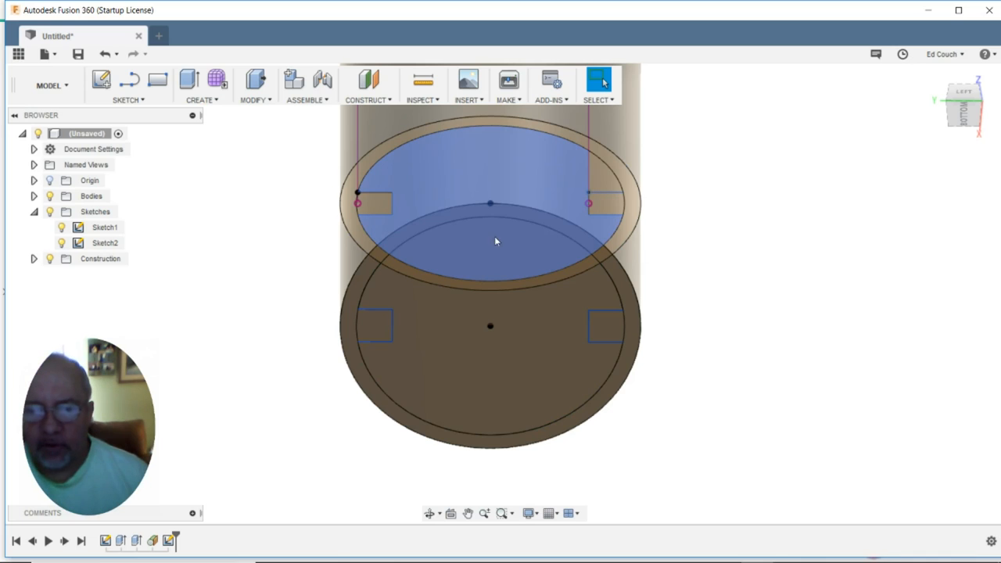
{"action": "left_click", "coordinate": [606, 207]}
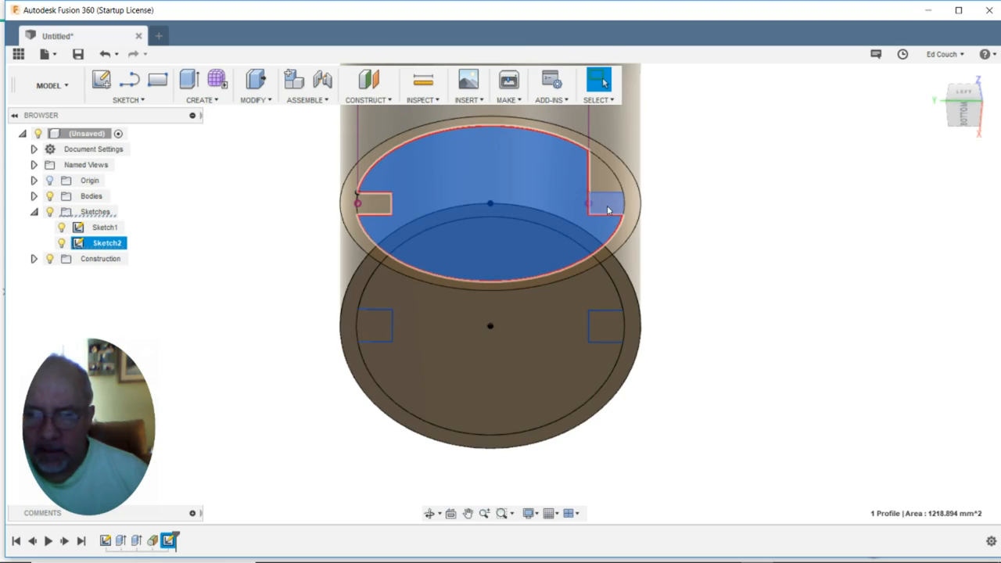
{"action": "left_click", "coordinate": [606, 202]}
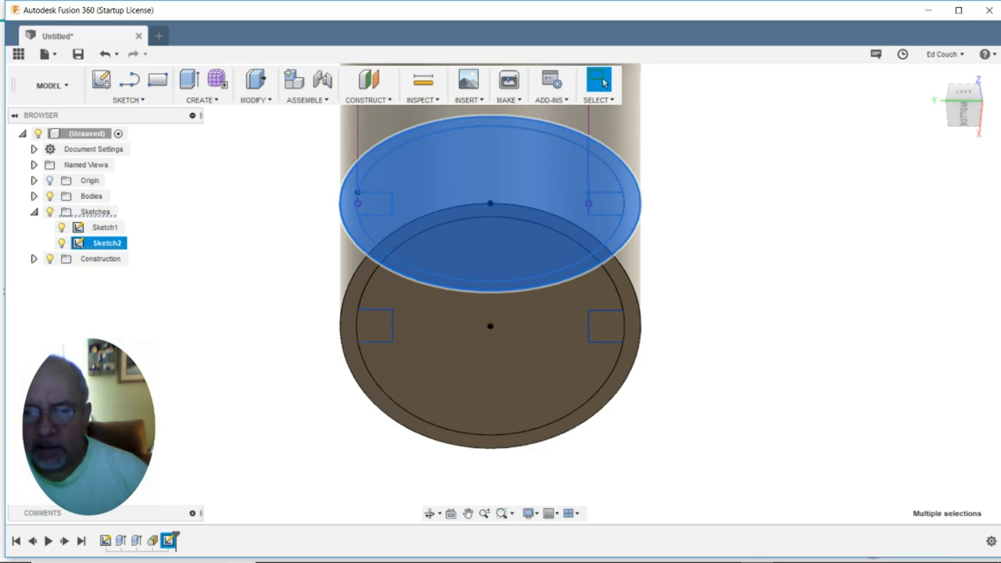
{"action": "mouse_move", "coordinate": [941, 309]}
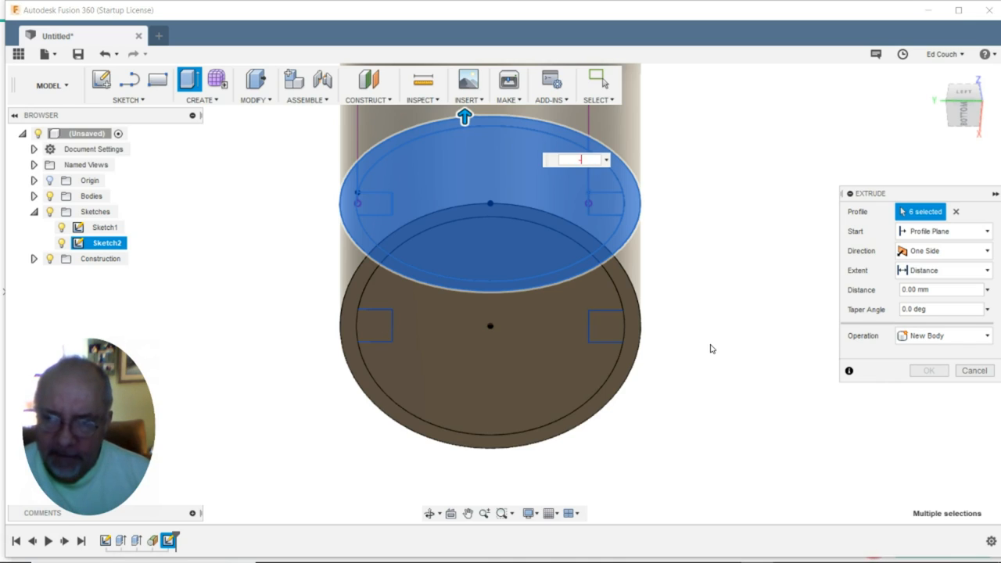
Extrude the selected profiles 46 mm downward, joining them to the existing body
{"action": "left_click_drag", "start_coordinate": [464, 117], "coordinate": [466, 383]}
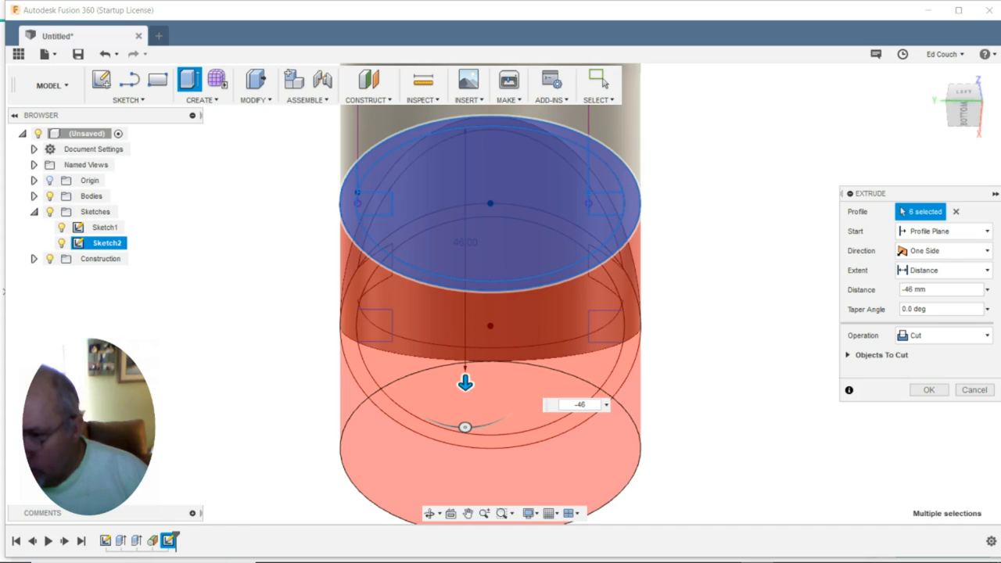
{"action": "left_click", "coordinate": [942, 335]}
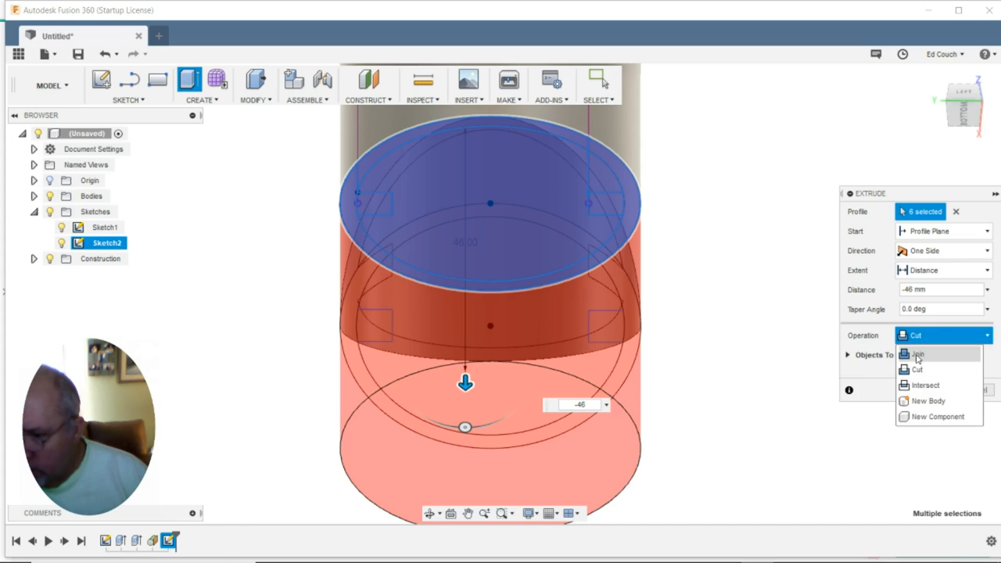
{"action": "left_click", "coordinate": [916, 354]}
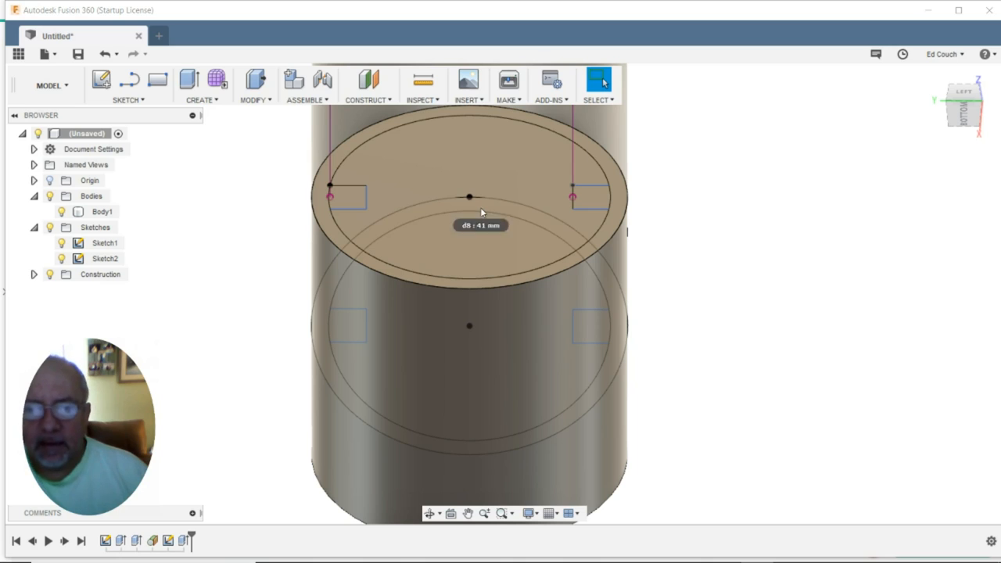
{"action": "mouse_move", "coordinate": [743, 207]}
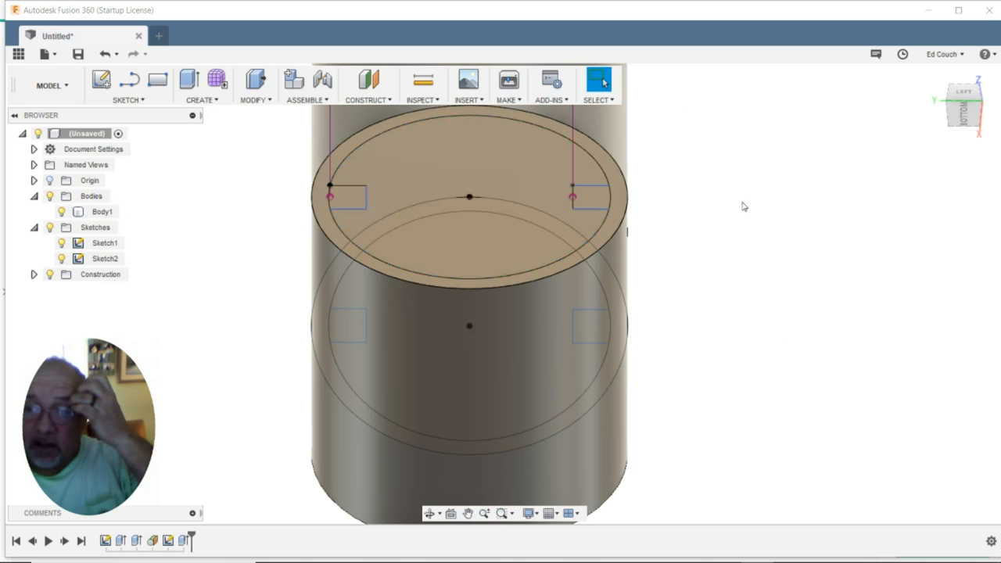
{"action": "mouse_move", "coordinate": [521, 211]}
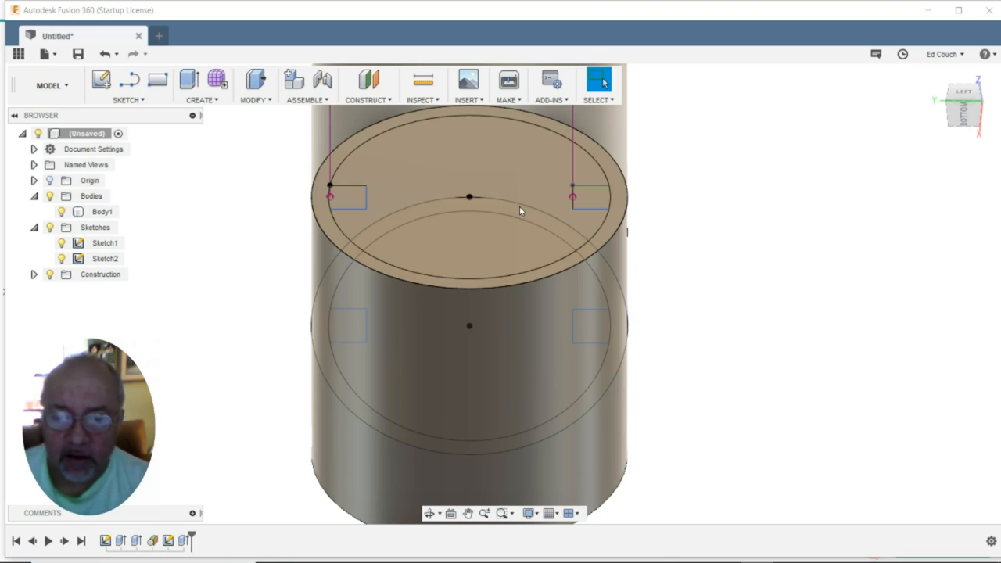
{"action": "mouse_move", "coordinate": [487, 231]}
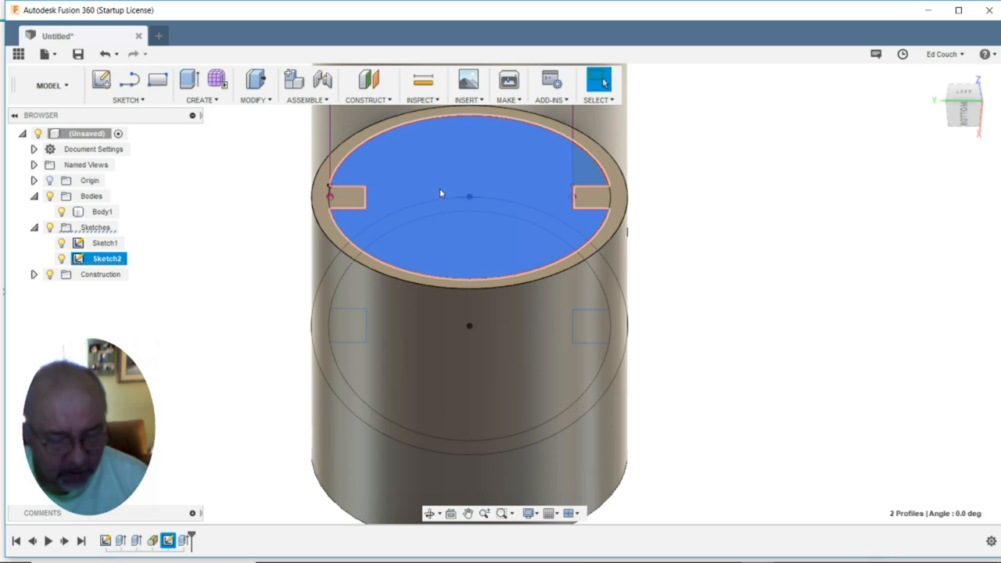
Extrude Sketch2's inner lugged bore profile -46 mm as a cut into Body1
{"action": "left_click", "coordinate": [158, 80]}
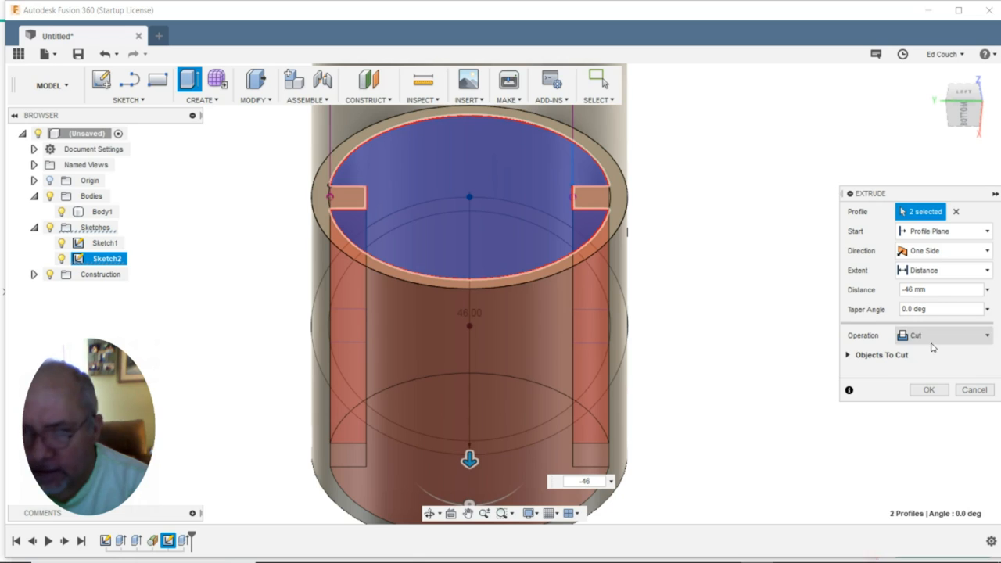
{"action": "left_click", "coordinate": [928, 390]}
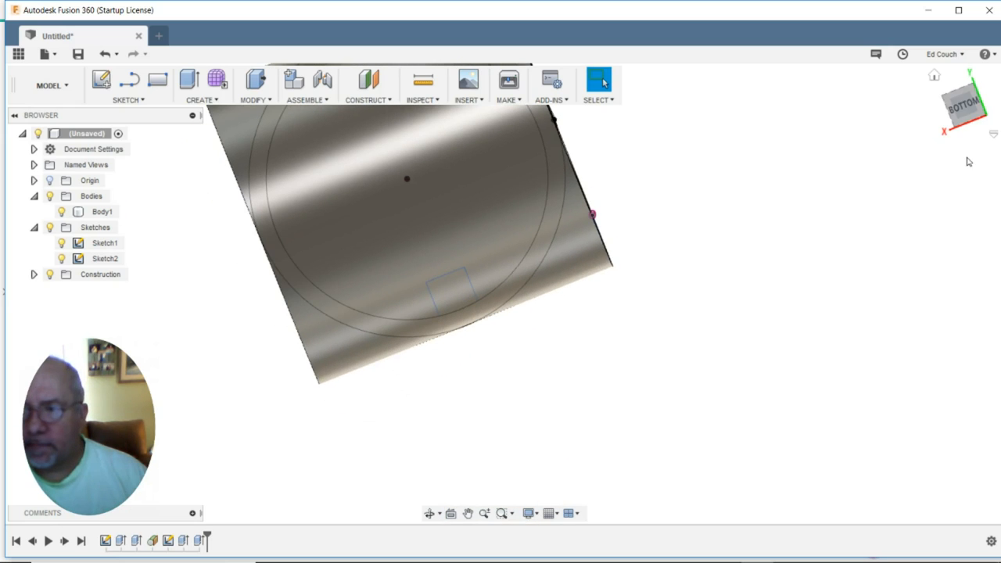
View the socket end from Left and Top and select Body1 to reveal the lug notches
{"action": "left_click", "coordinate": [964, 104]}
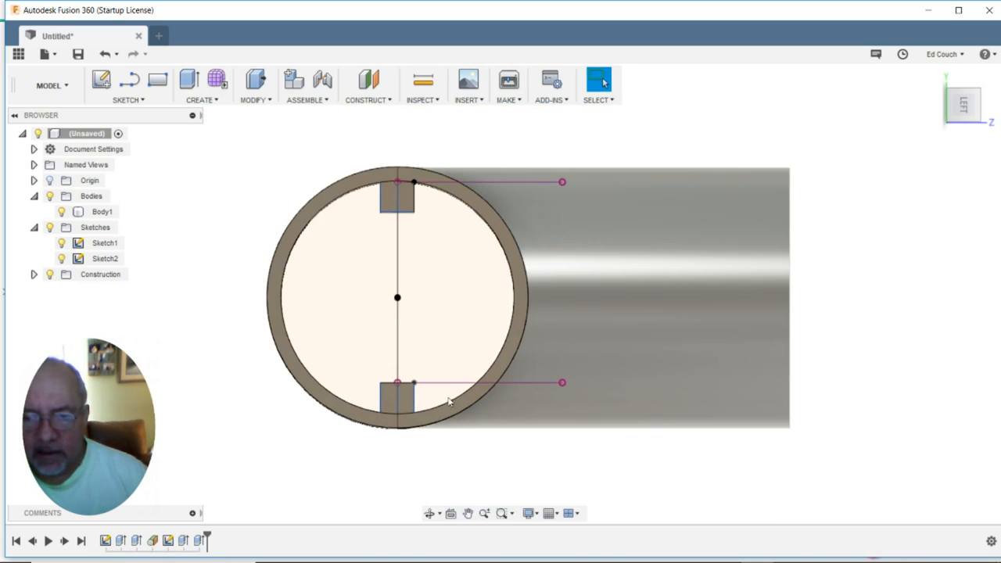
{"action": "left_click", "coordinate": [102, 211]}
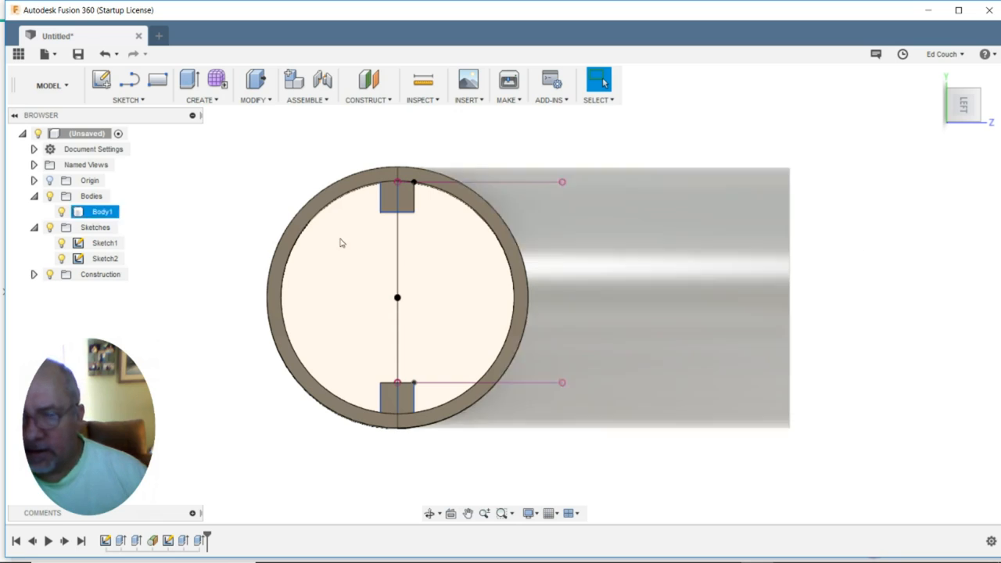
{"action": "mouse_move", "coordinate": [528, 196]}
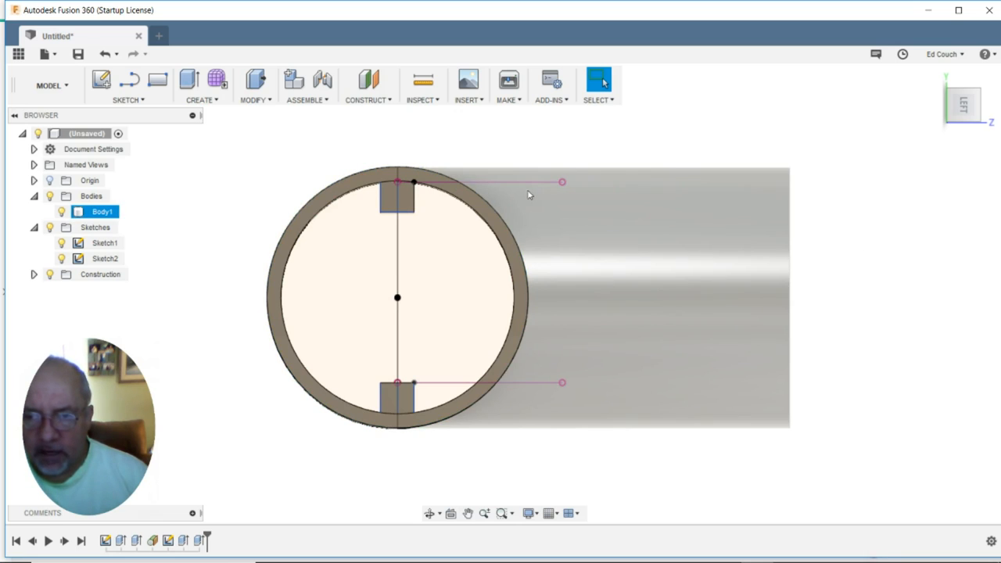
{"action": "mouse_move", "coordinate": [548, 416]}
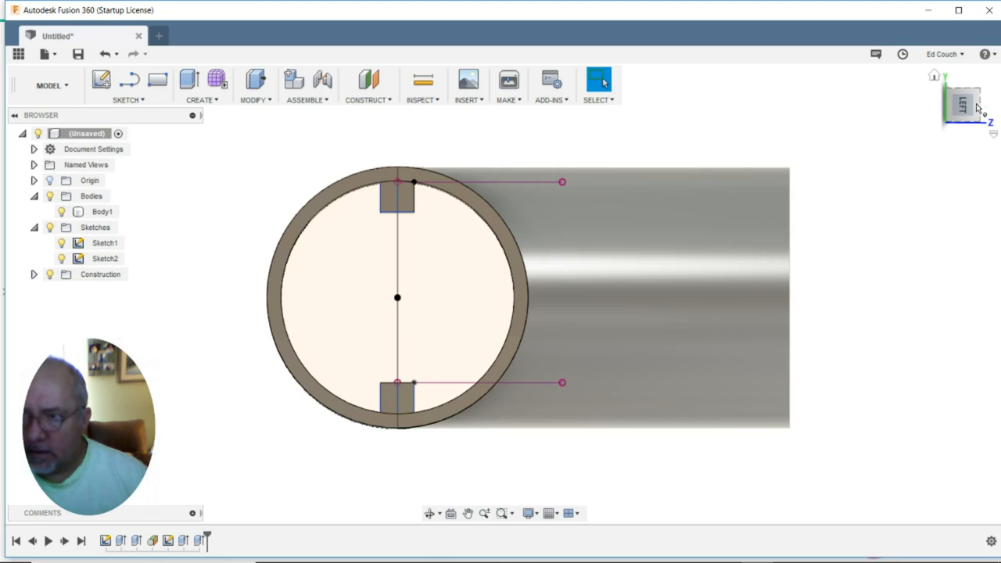
{"action": "left_click", "coordinate": [964, 104]}
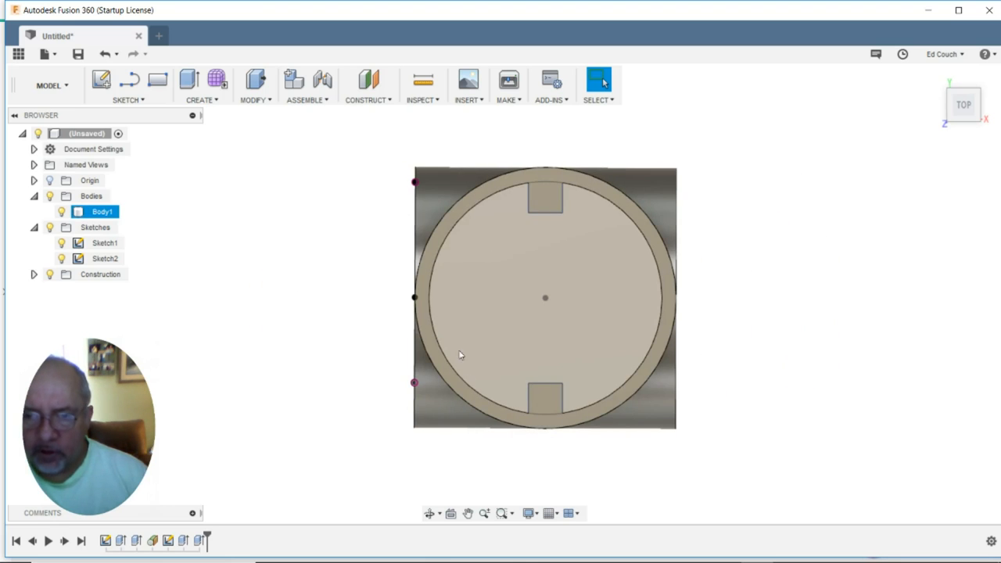
{"action": "mouse_move", "coordinate": [556, 351]}
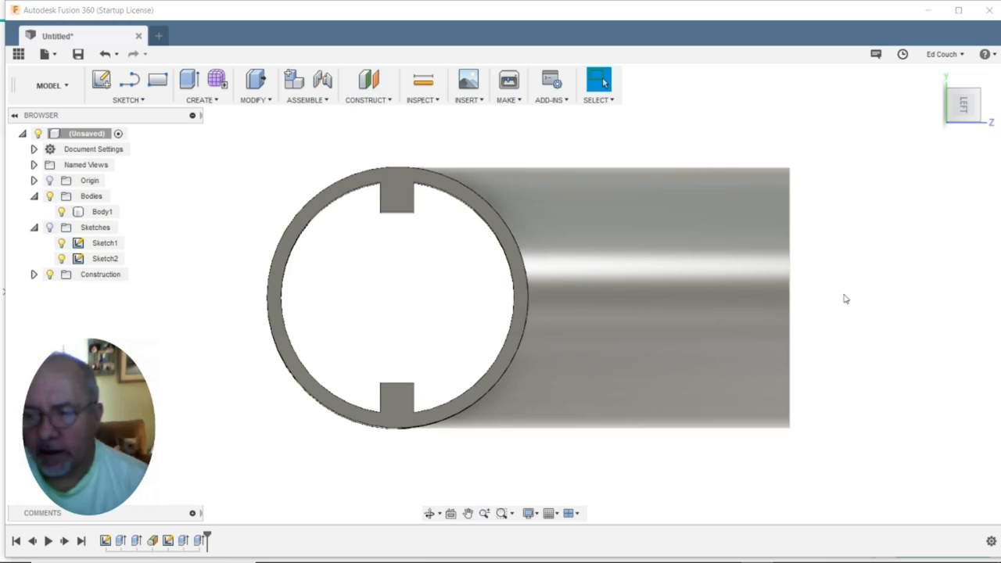
{"action": "mouse_move", "coordinate": [410, 489]}
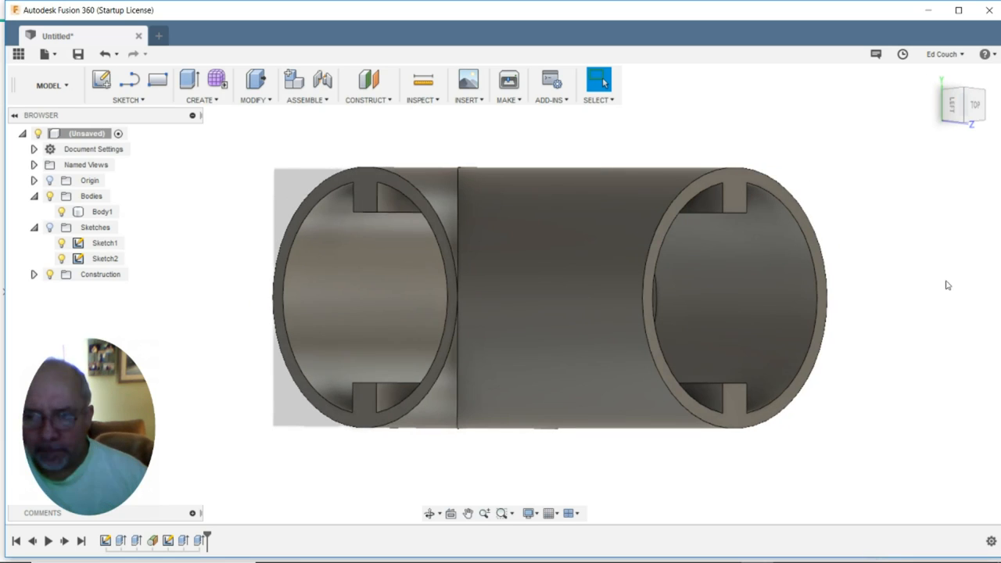
{"action": "mouse_move", "coordinate": [962, 280]}
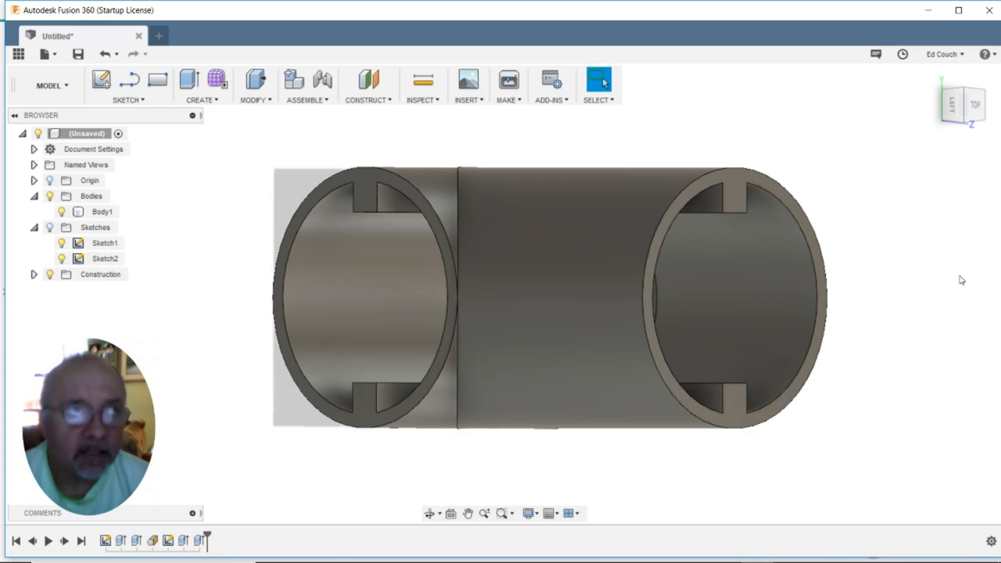
{"action": "mouse_move", "coordinate": [230, 515]}
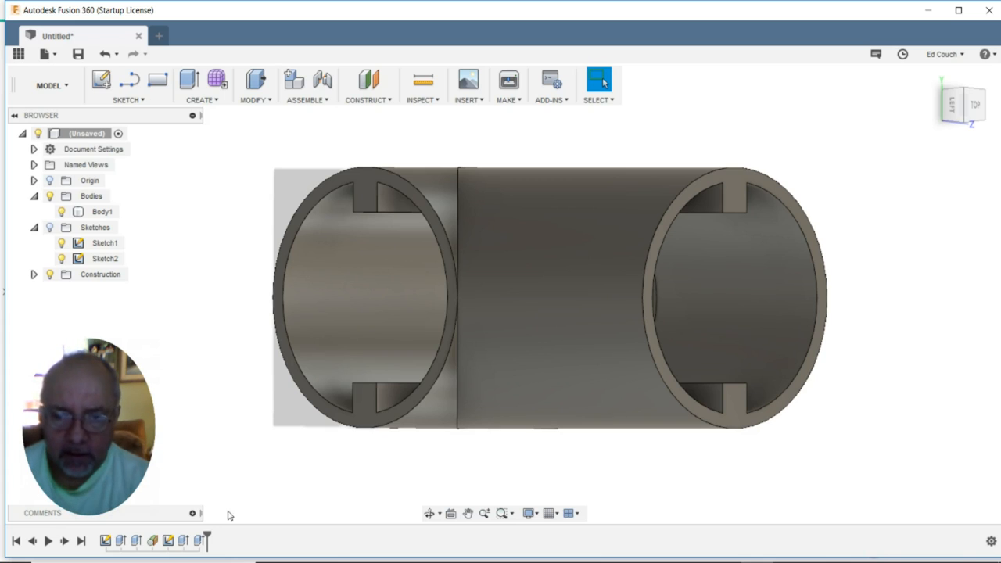
{"action": "left_click", "coordinate": [102, 211]}
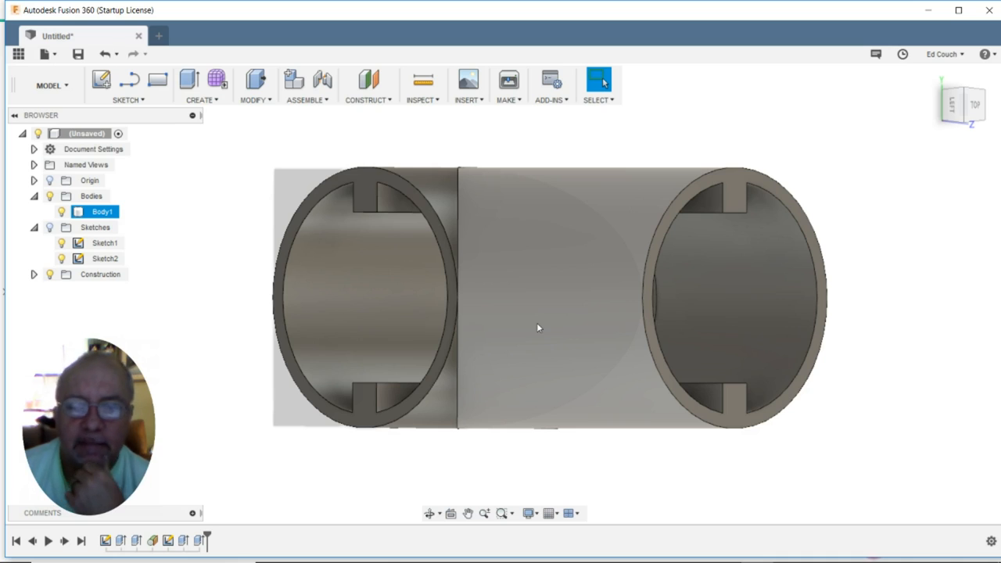
{"action": "mouse_move", "coordinate": [528, 196]}
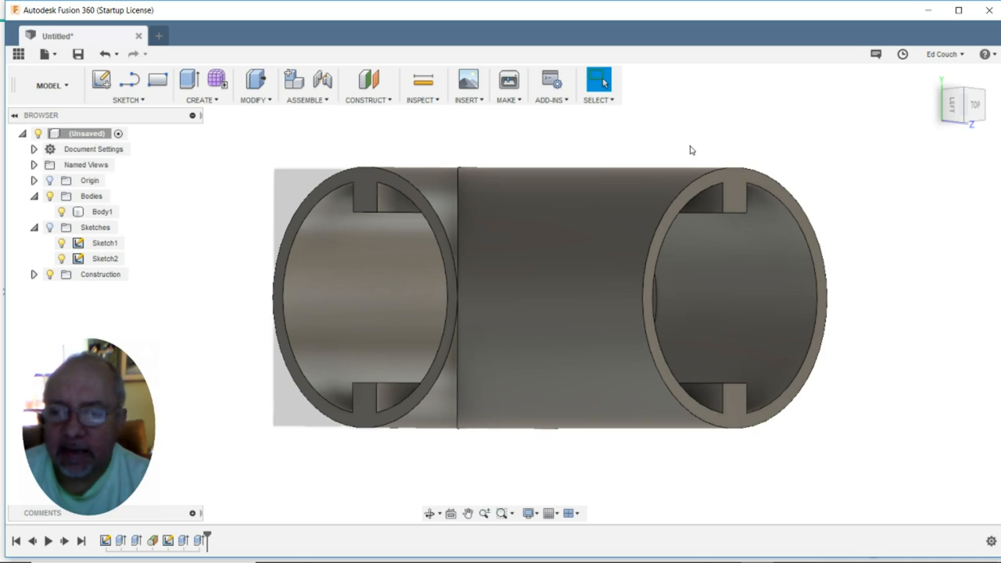
{"action": "mouse_move", "coordinate": [517, 139]}
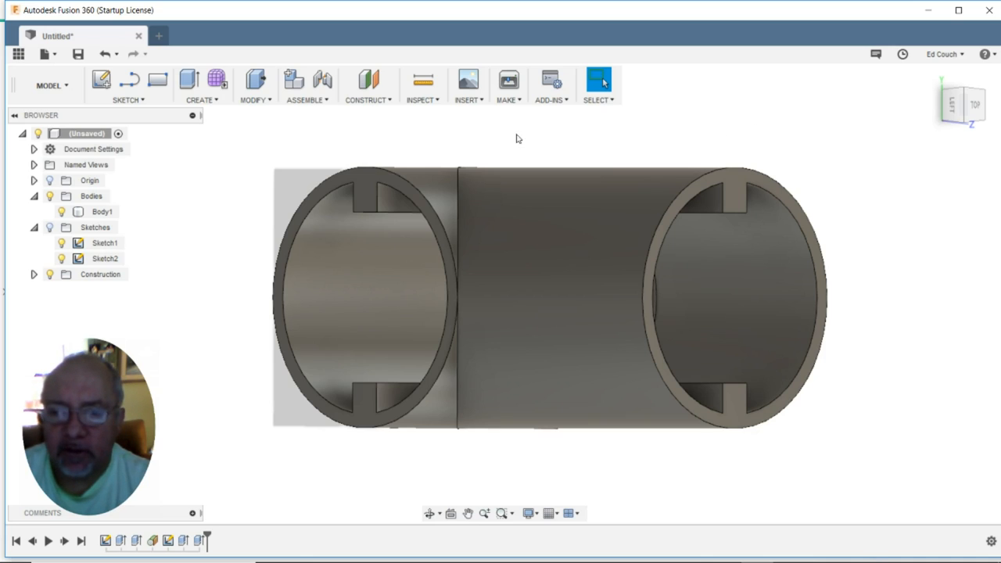
{"action": "mouse_move", "coordinate": [507, 130]}
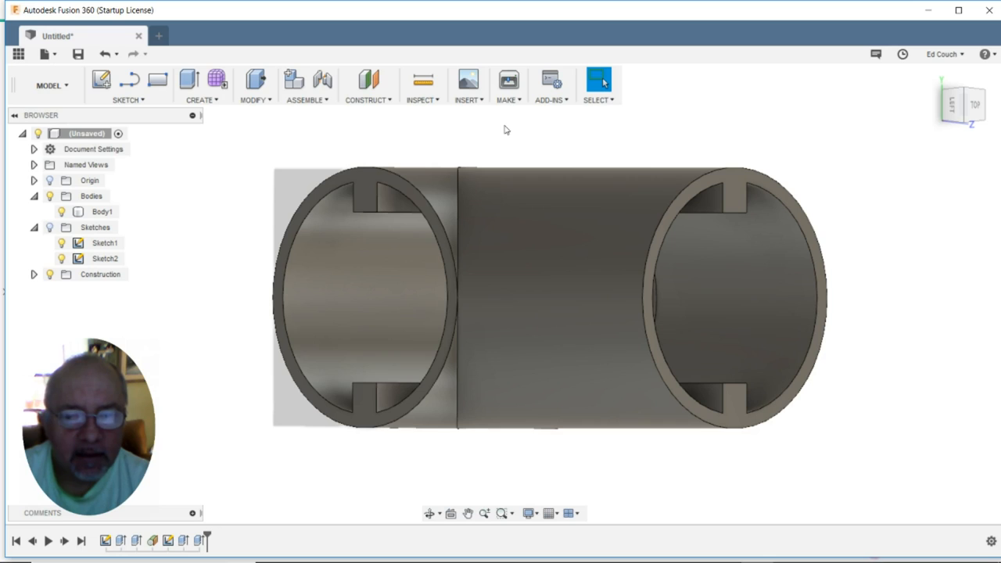
{"action": "mouse_move", "coordinate": [403, 499]}
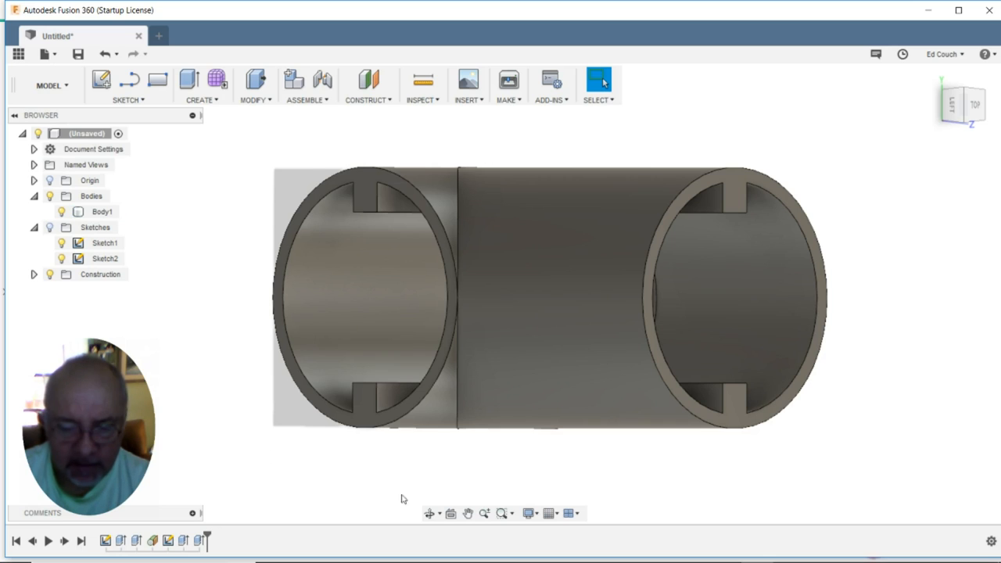